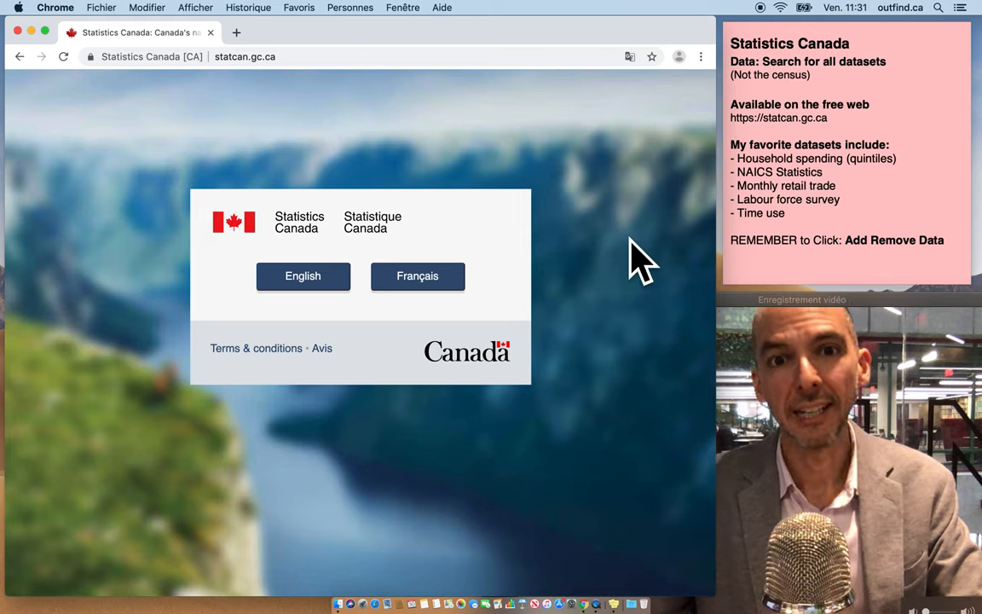
mouse_move(486, 196)
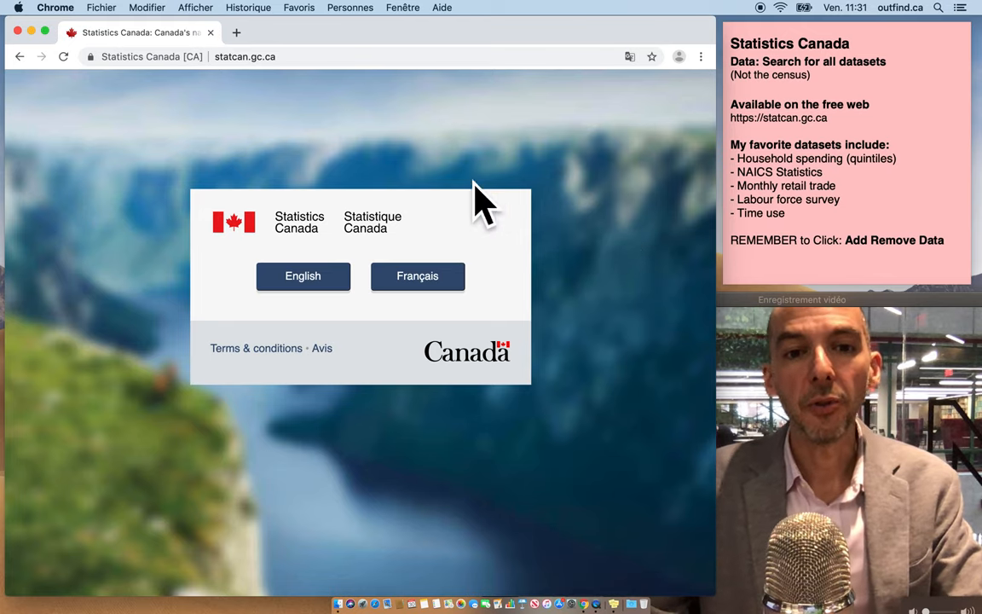
mouse_move(247, 98)
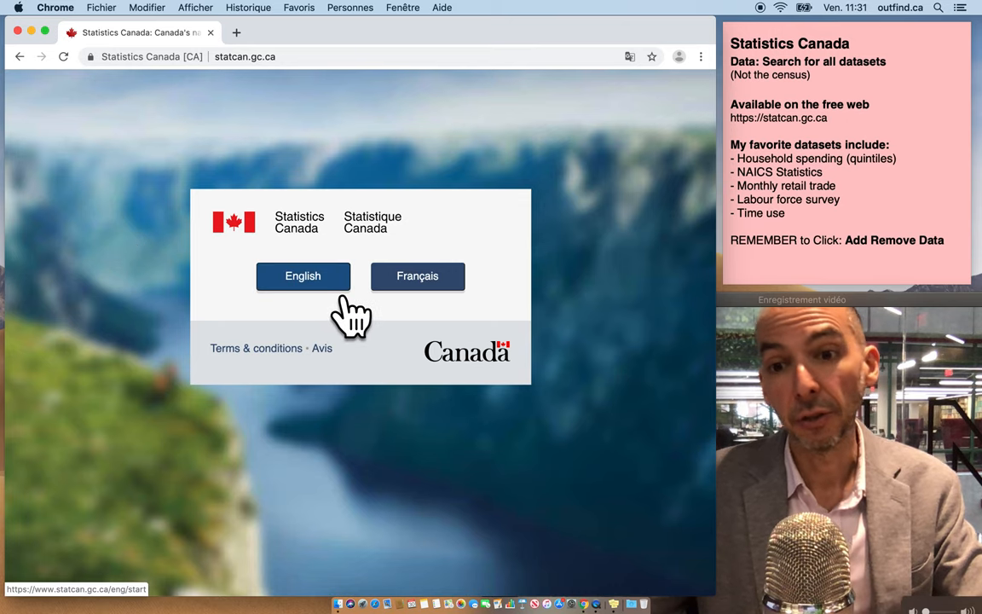
Step: Choose English on the statcan.gc.ca language splash page
left_click(303, 275)
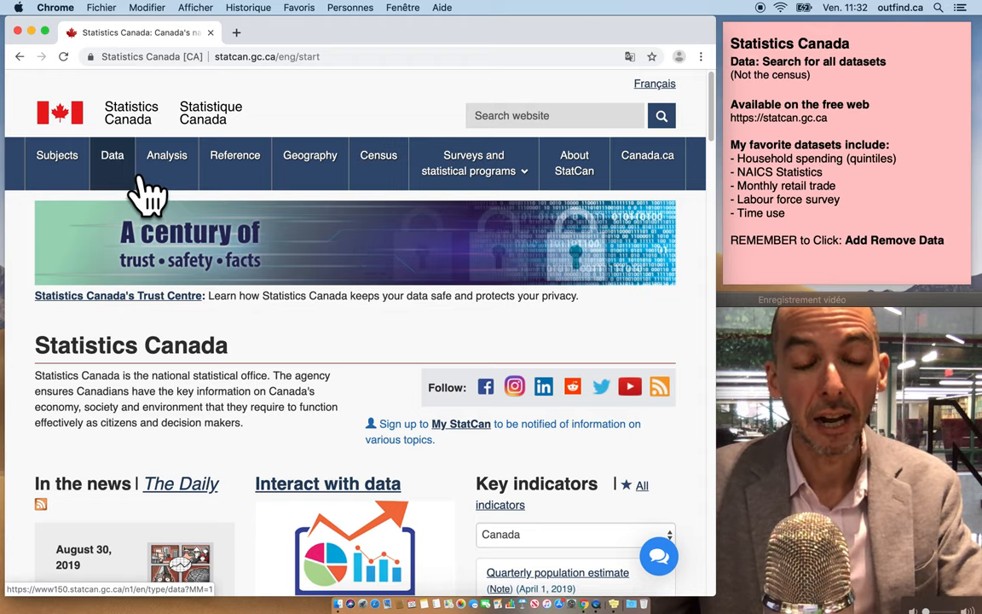
Step: Go to the Data page and scroll to its subject filters
left_click(112, 155)
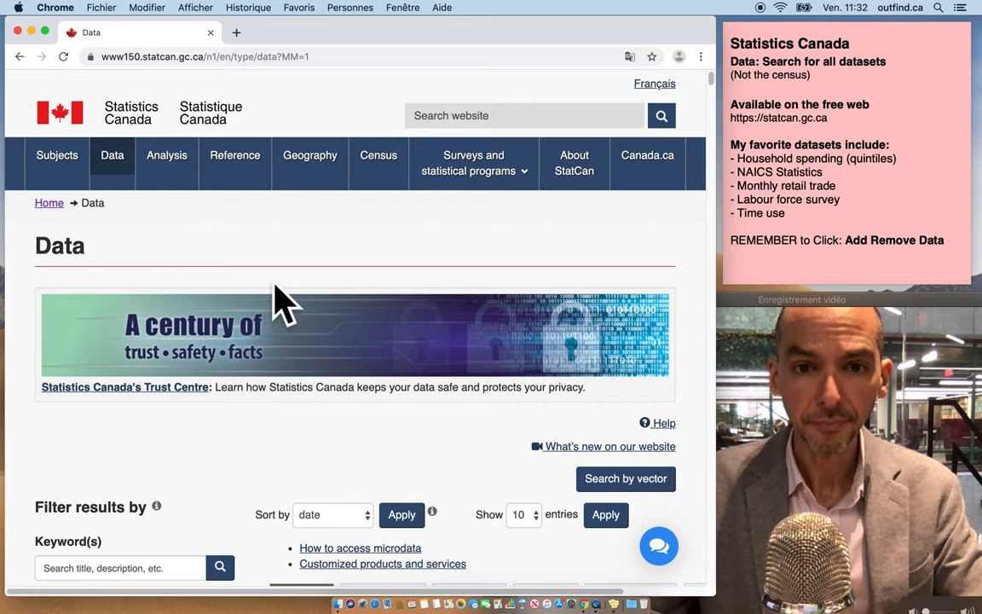
scroll("down", 3)
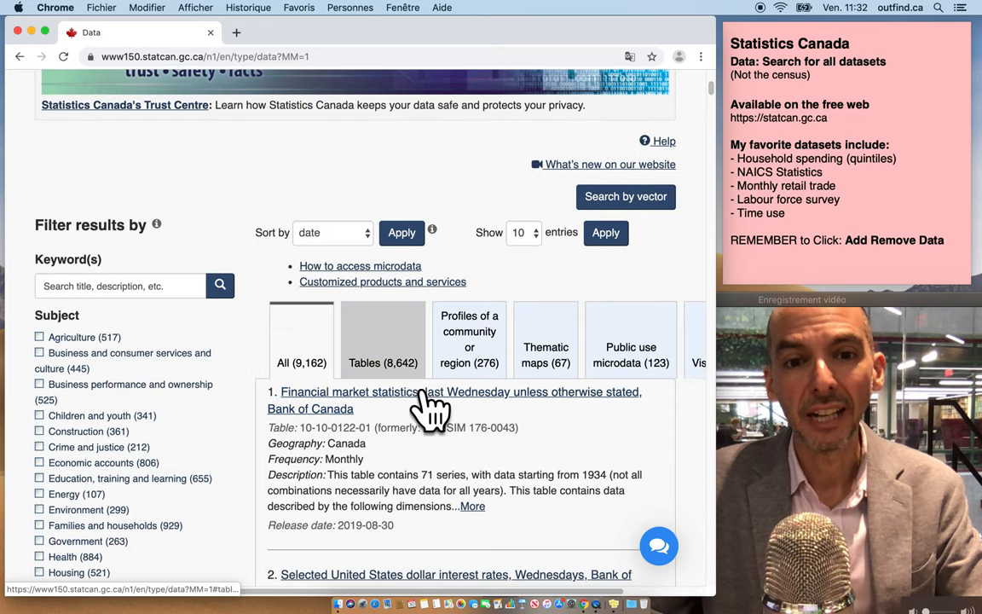
mouse_move(440, 405)
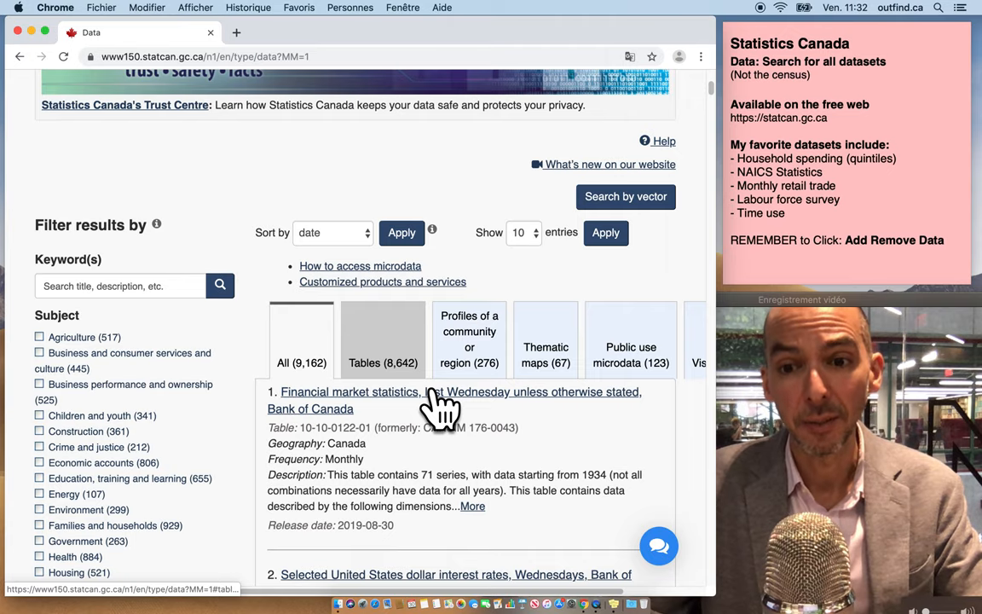
mouse_move(435, 405)
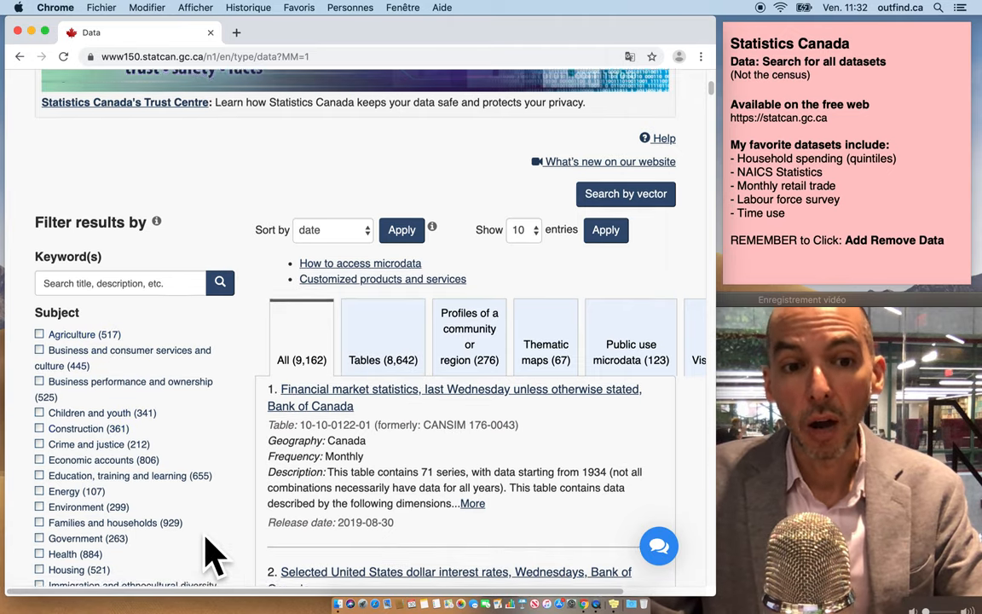
scroll("down", 3)
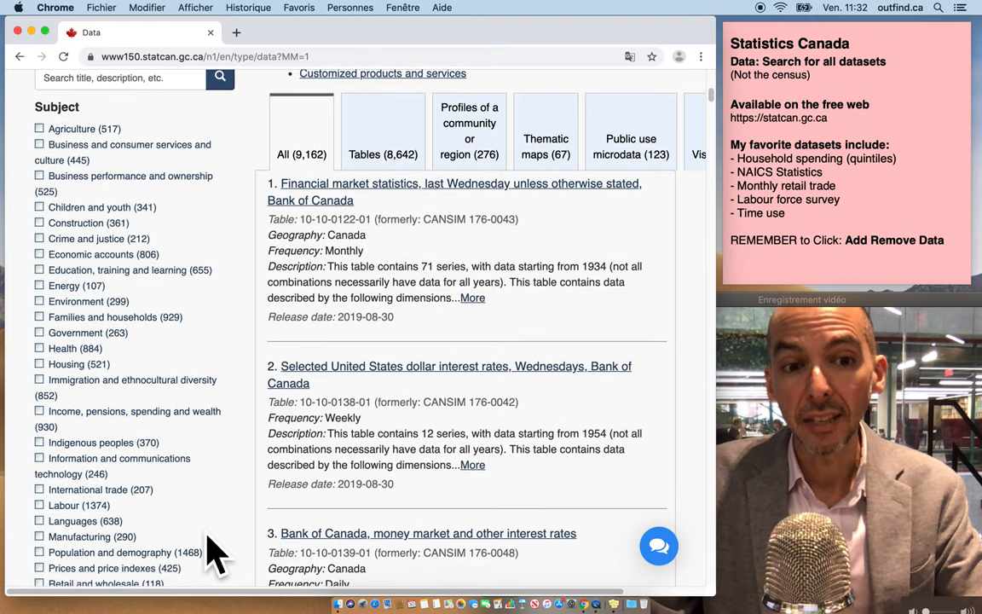
scroll("down", 3)
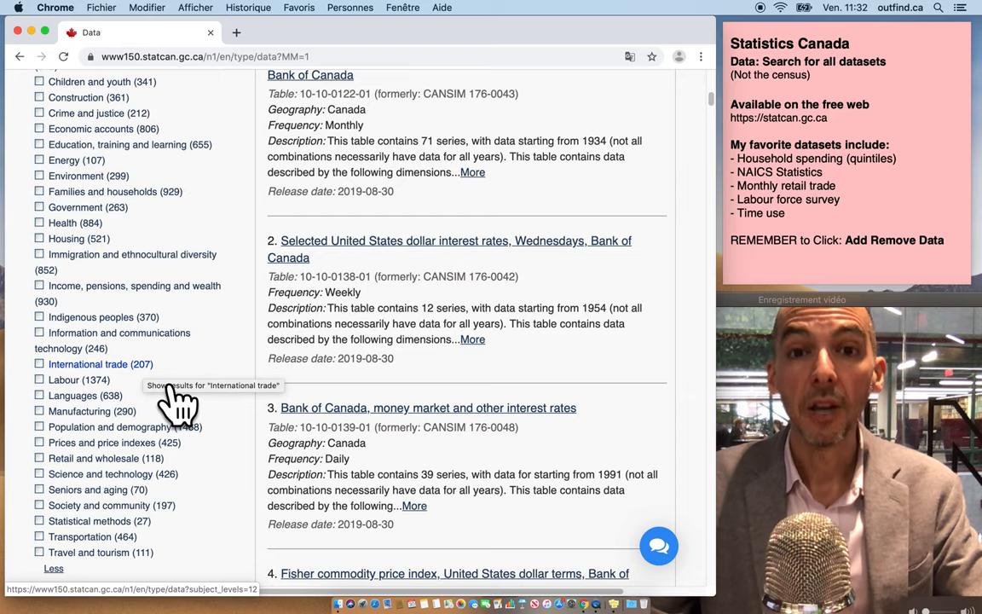
mouse_move(218, 392)
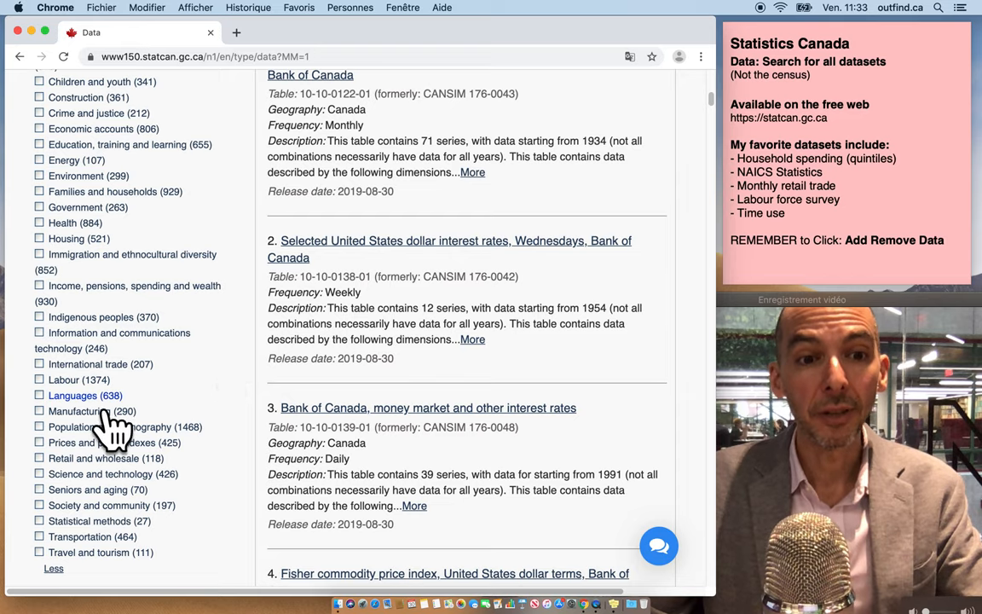
mouse_move(63, 380)
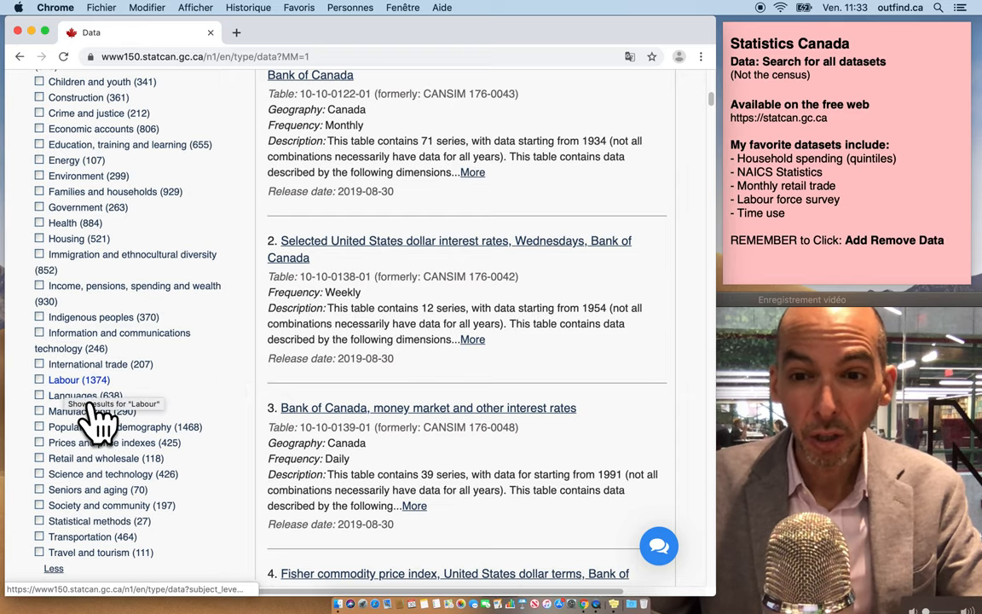
mouse_move(809, 255)
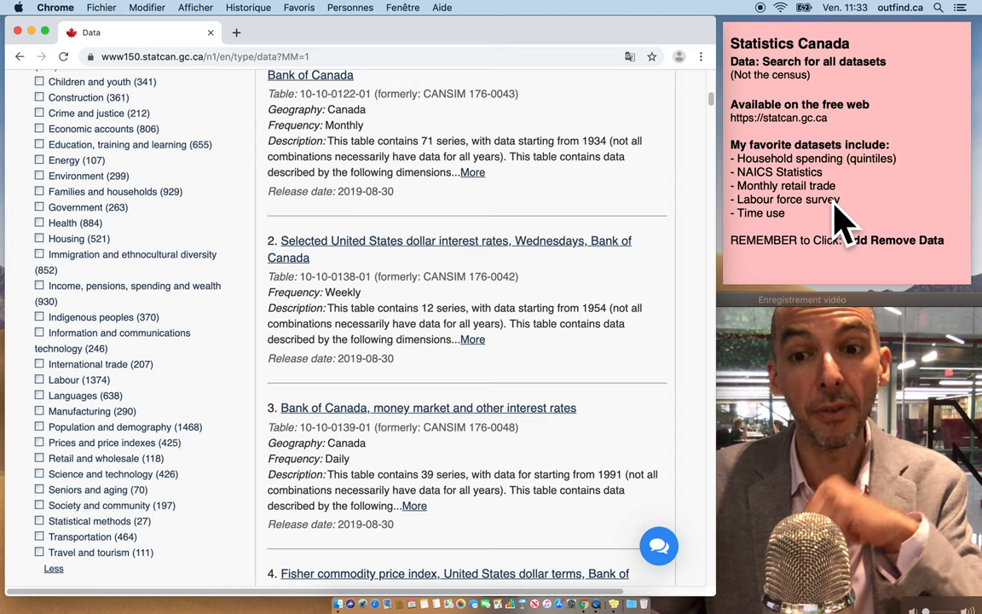
scroll("down", 3)
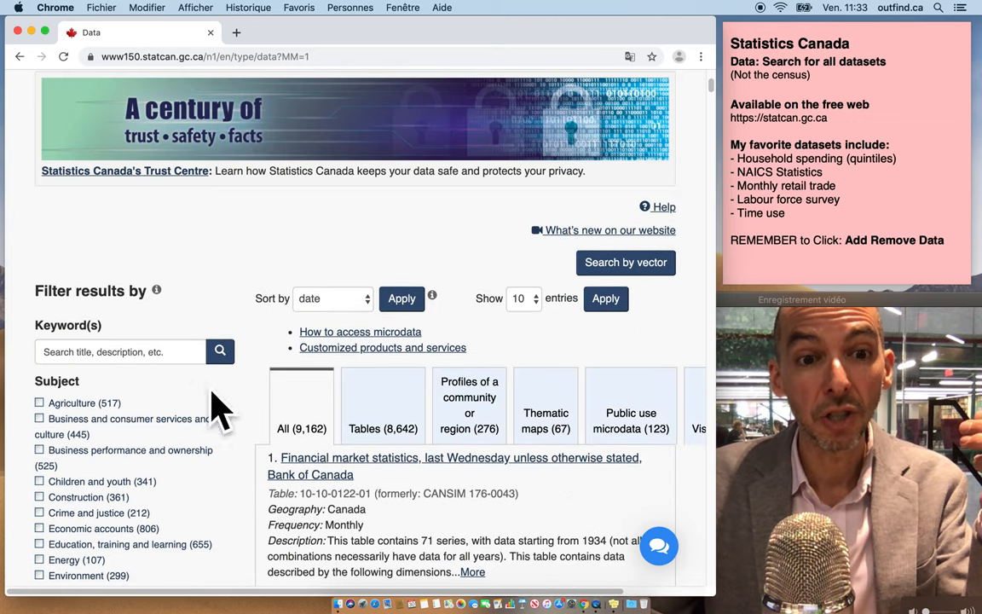
scroll("down", 3)
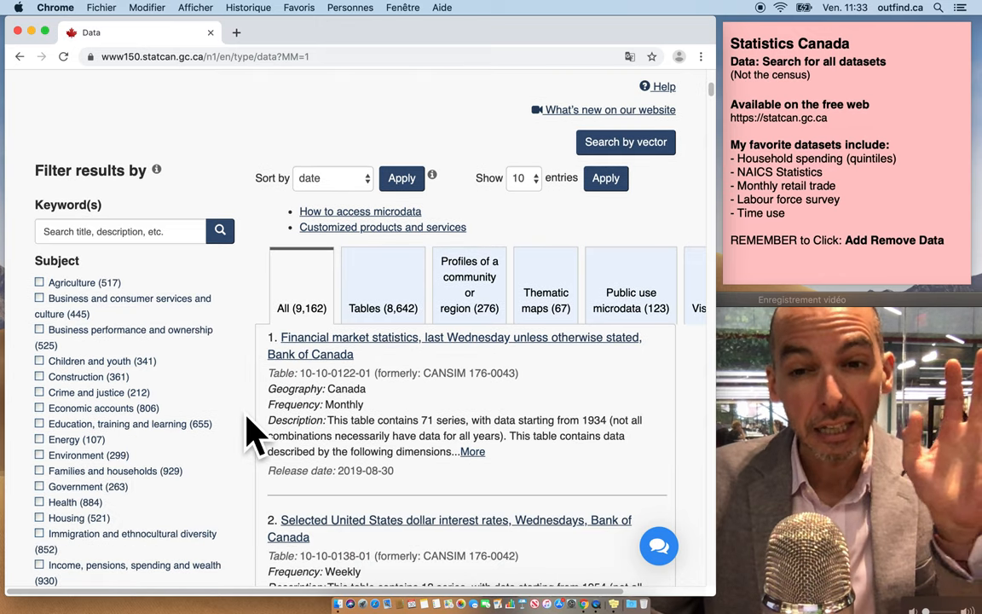
scroll("down", 3)
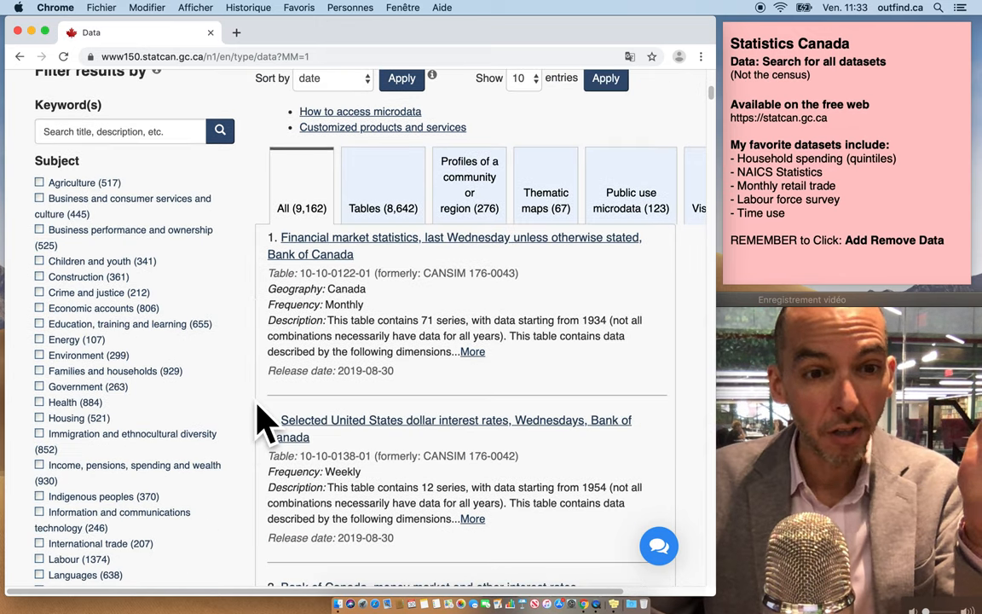
scroll("down", 3)
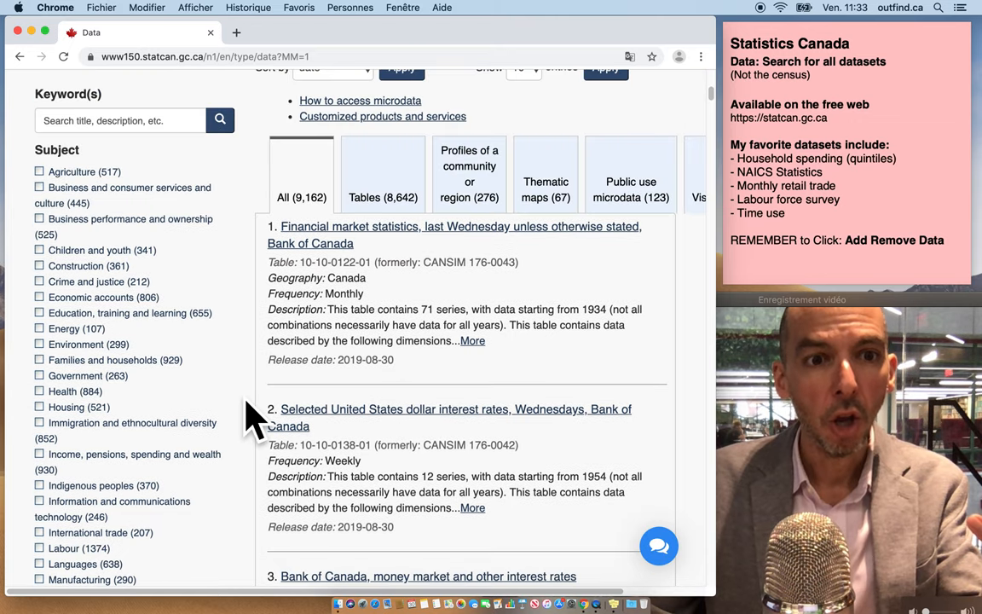
scroll("down", 3)
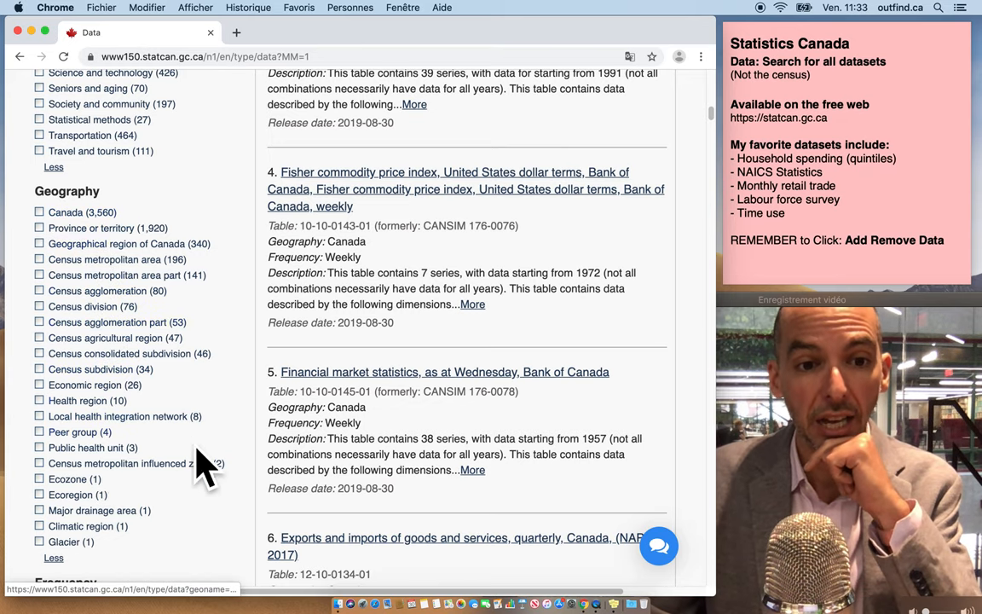
scroll("down", 3)
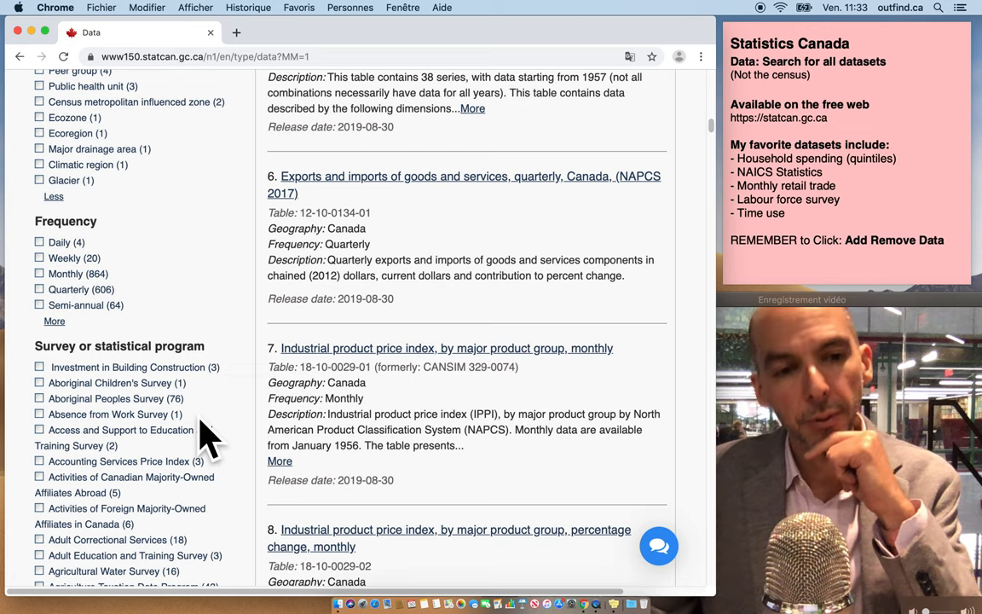
scroll("down", 3)
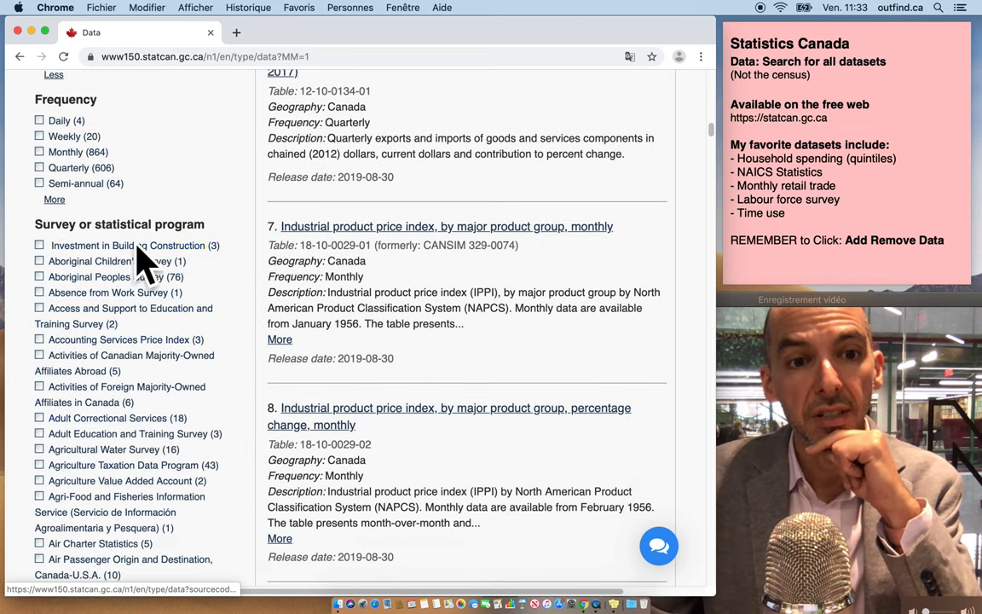
scroll("down", 3)
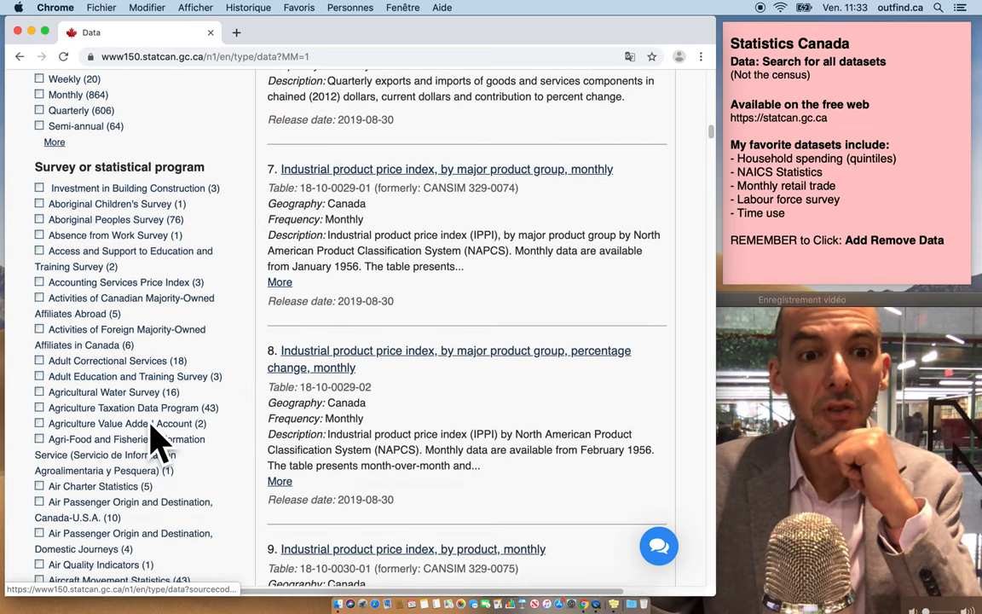
scroll("down", 3)
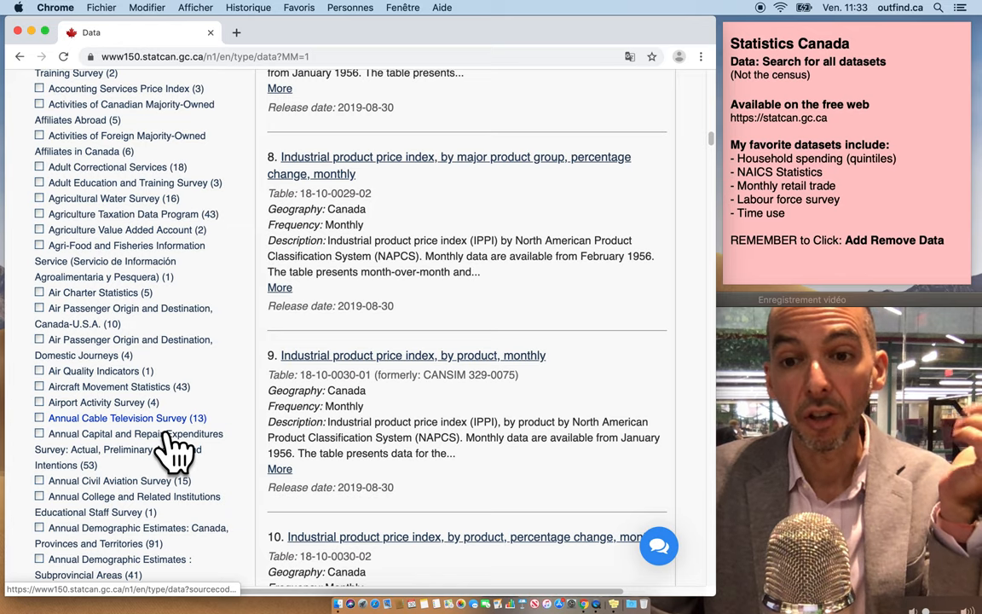
scroll("down", 3)
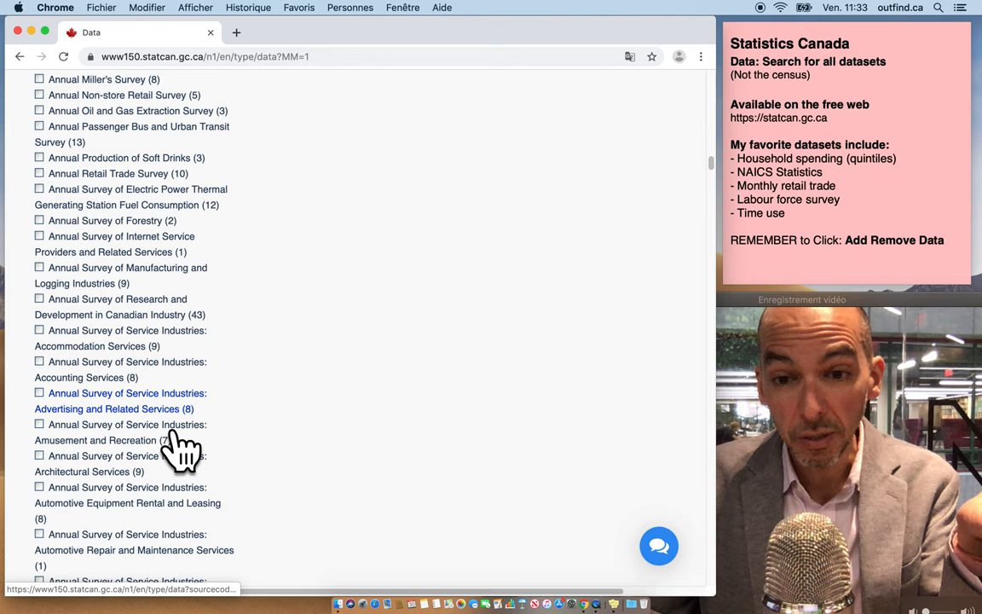
left_click(119, 401)
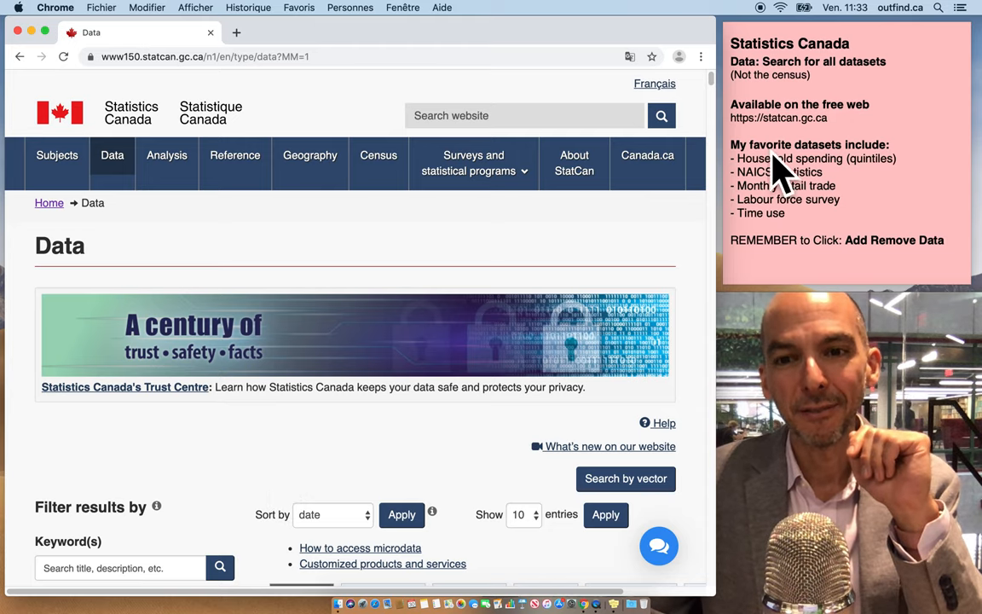
mouse_move(805, 248)
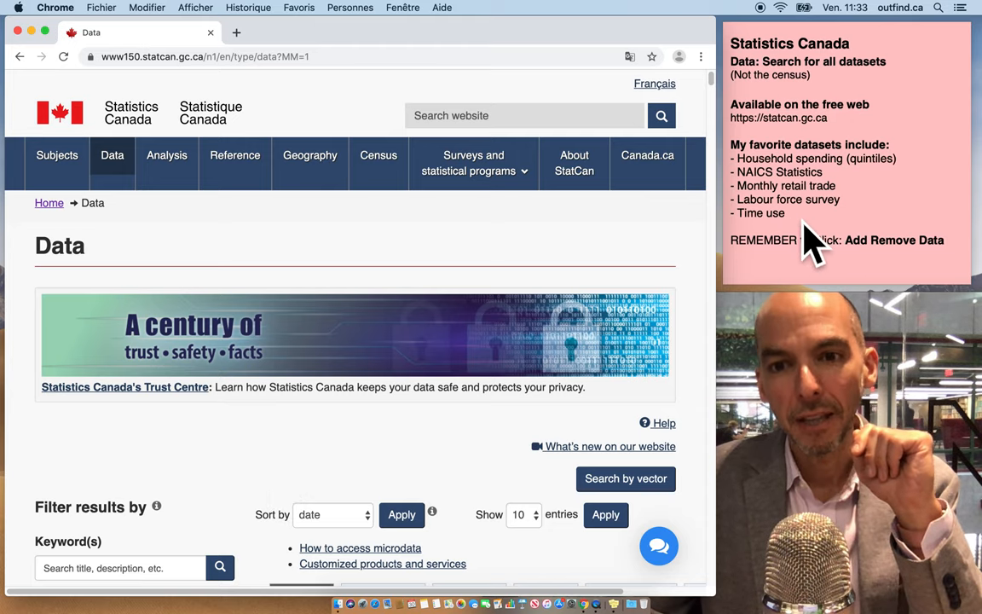
mouse_move(772, 213)
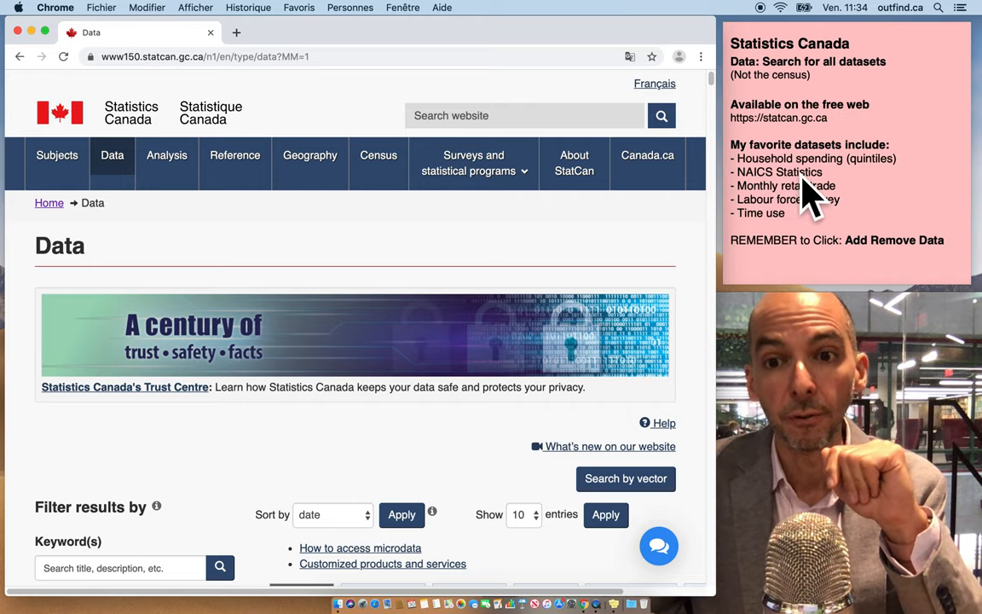
mouse_move(895, 191)
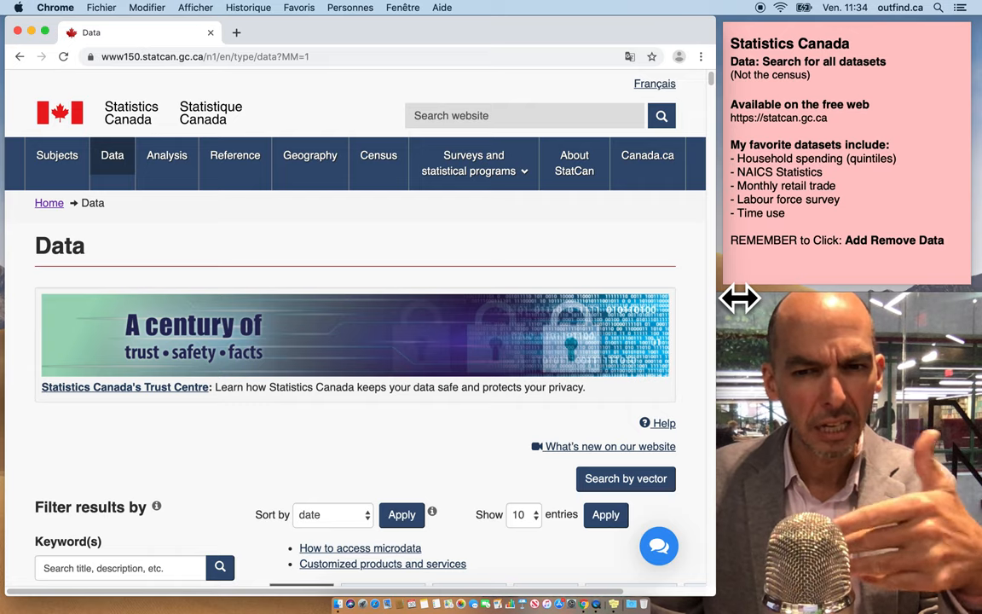
mouse_move(707, 324)
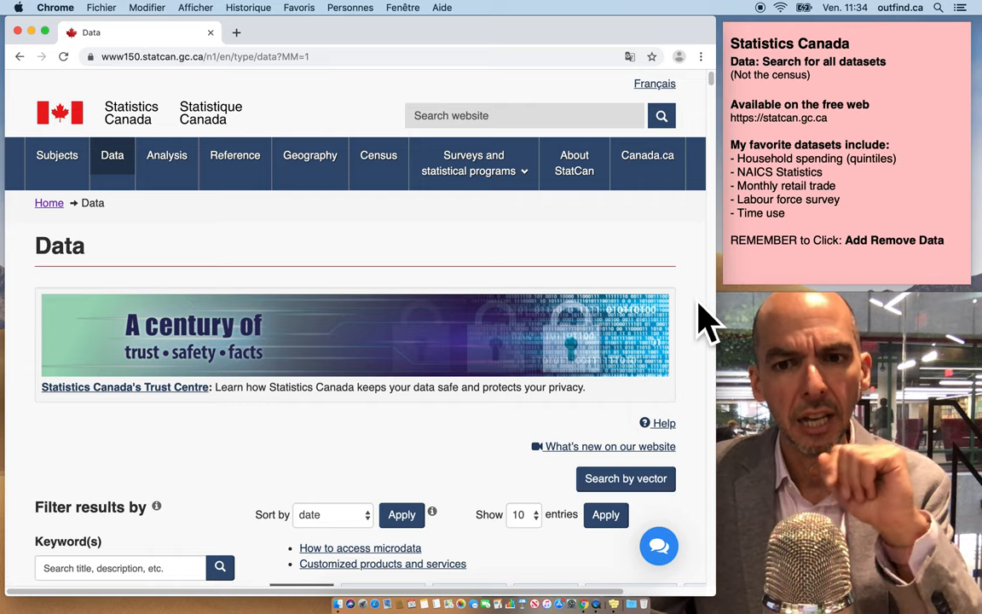
Step: Scroll the Data page down to the Filter results by panel
scroll("down", 3)
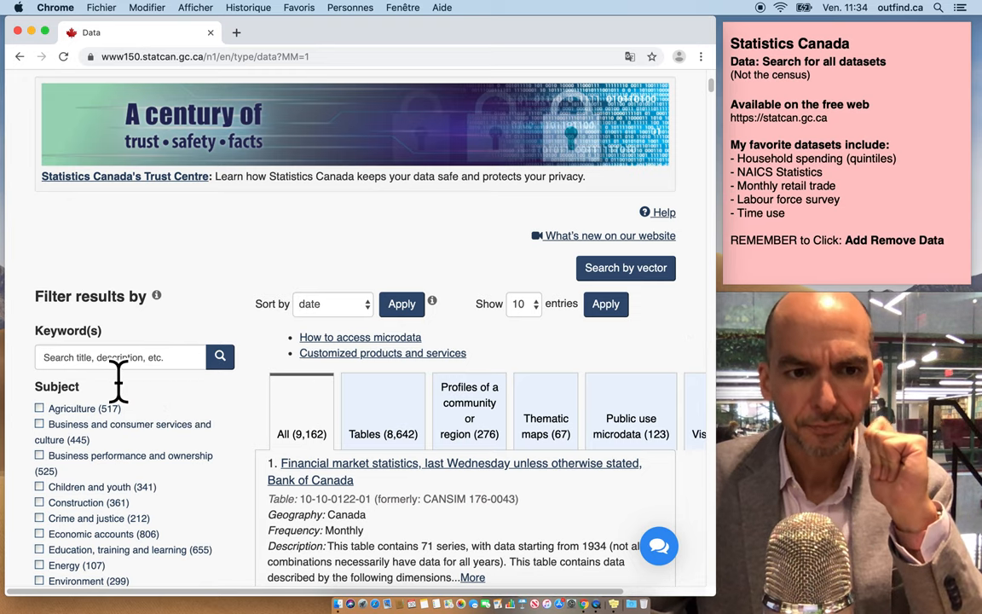
Step: Search datasets with the keyword suggestion 'HOUSEHOLD SPENDING quintiles'
left_click(119, 357)
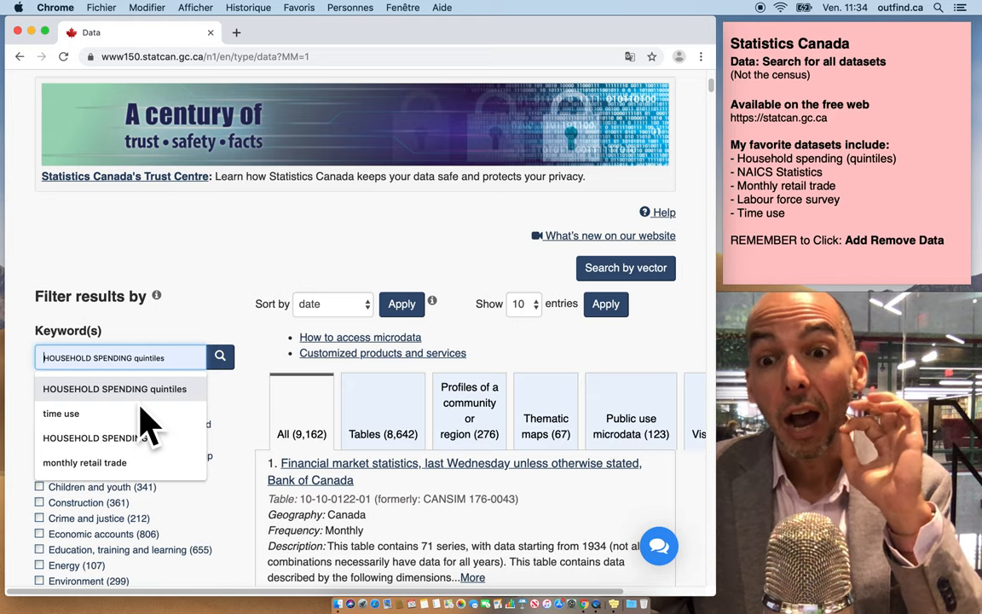
left_click(115, 389)
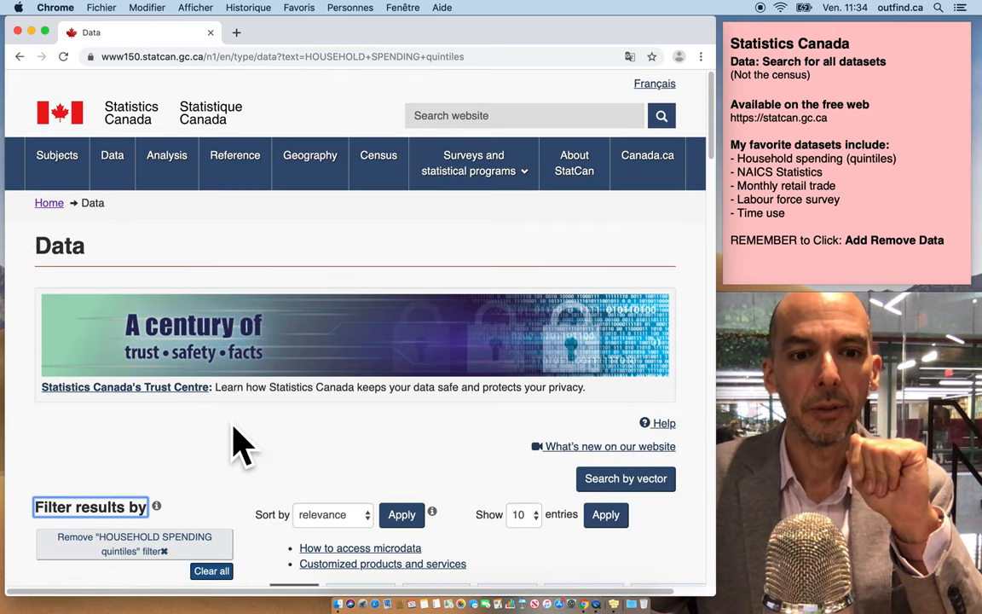
scroll("down", 3)
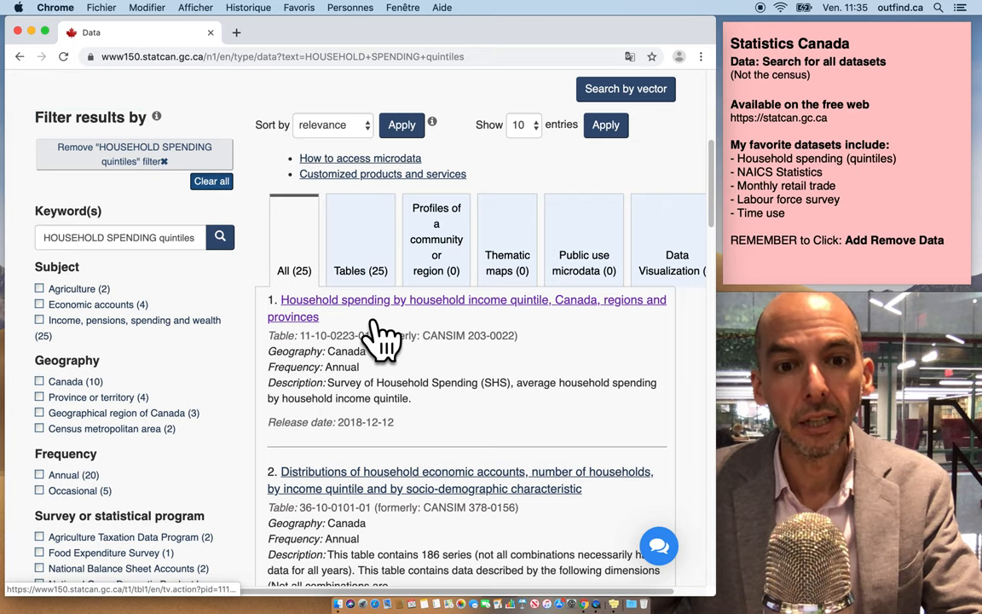
left_click(467, 308)
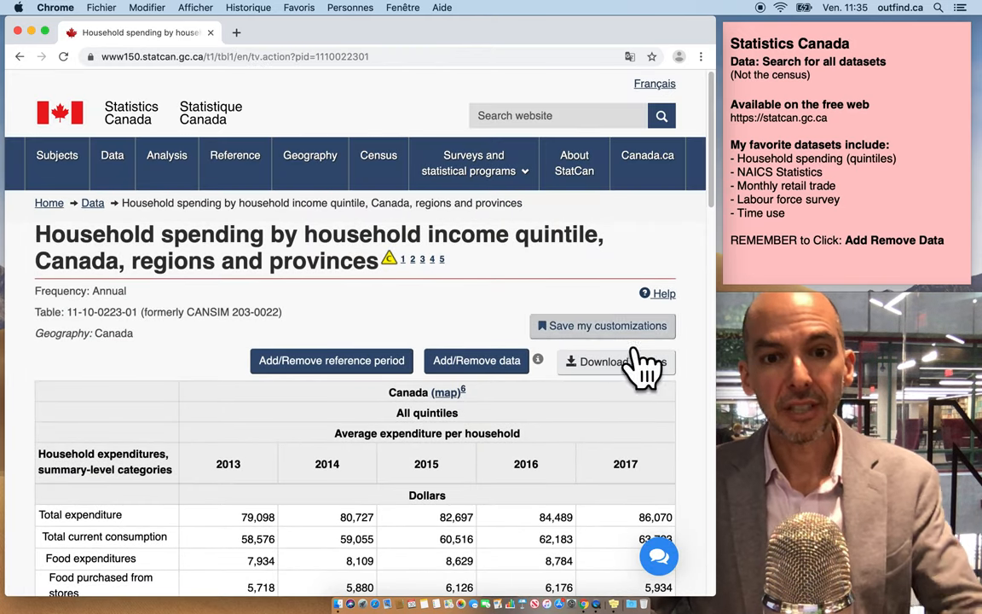
scroll("down", 3)
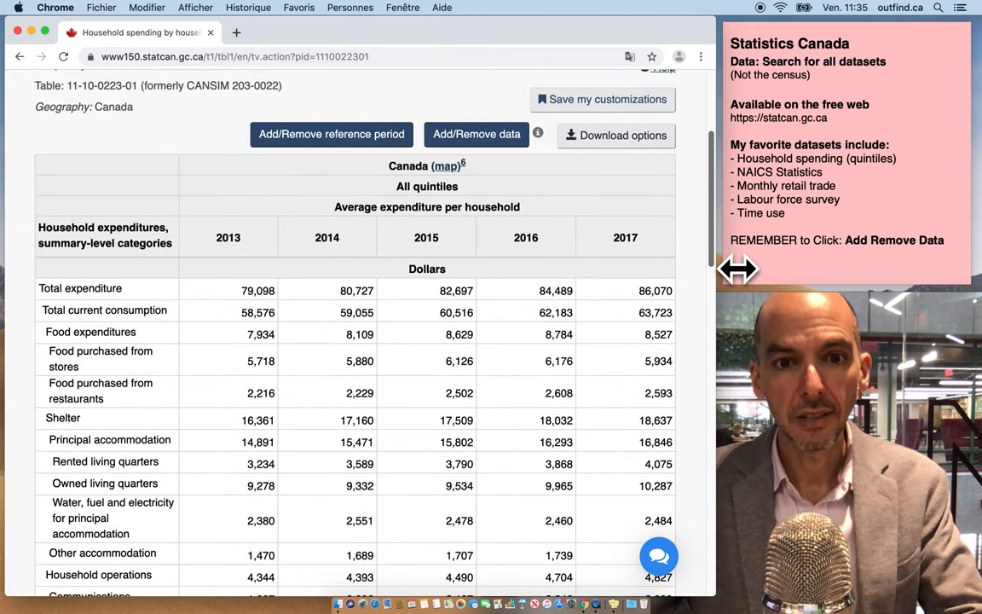
mouse_move(499, 217)
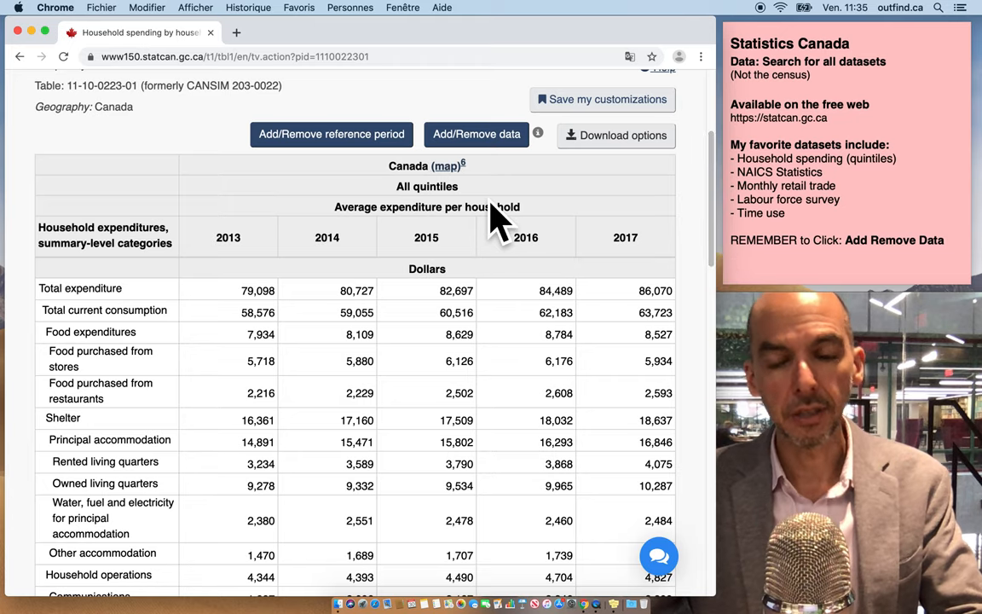
mouse_move(473, 235)
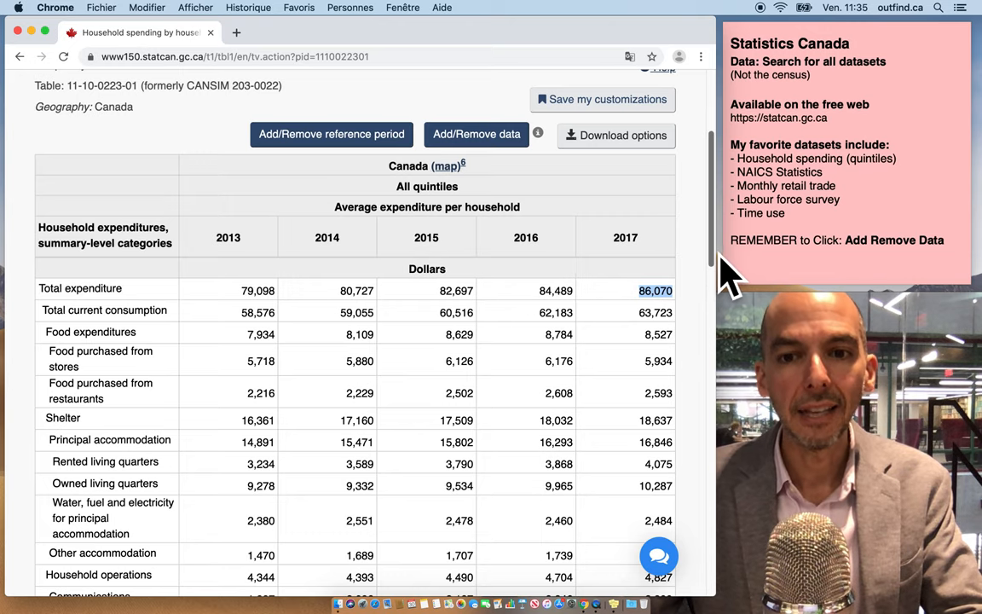
scroll("down", 3)
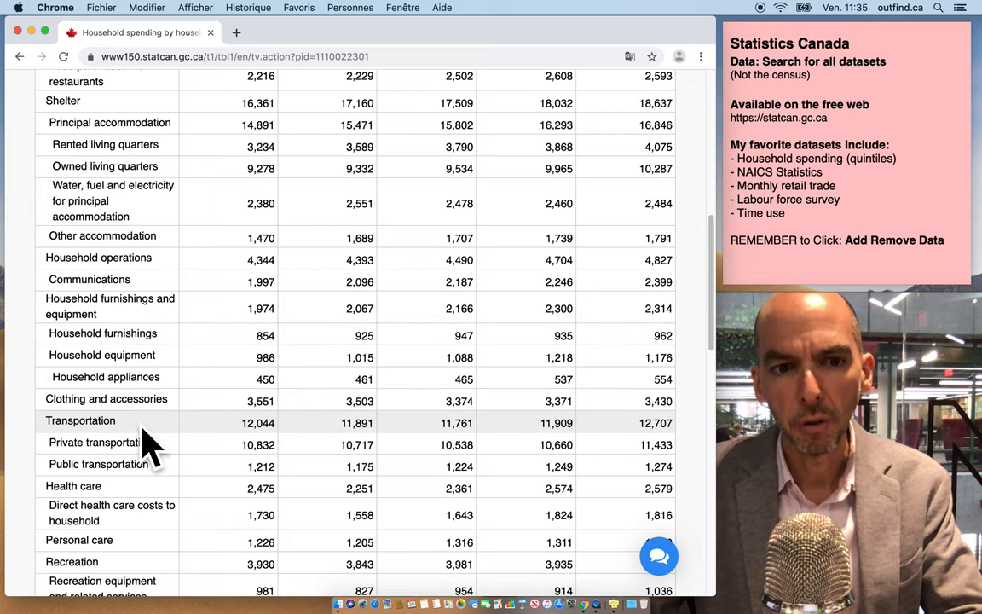
mouse_move(170, 499)
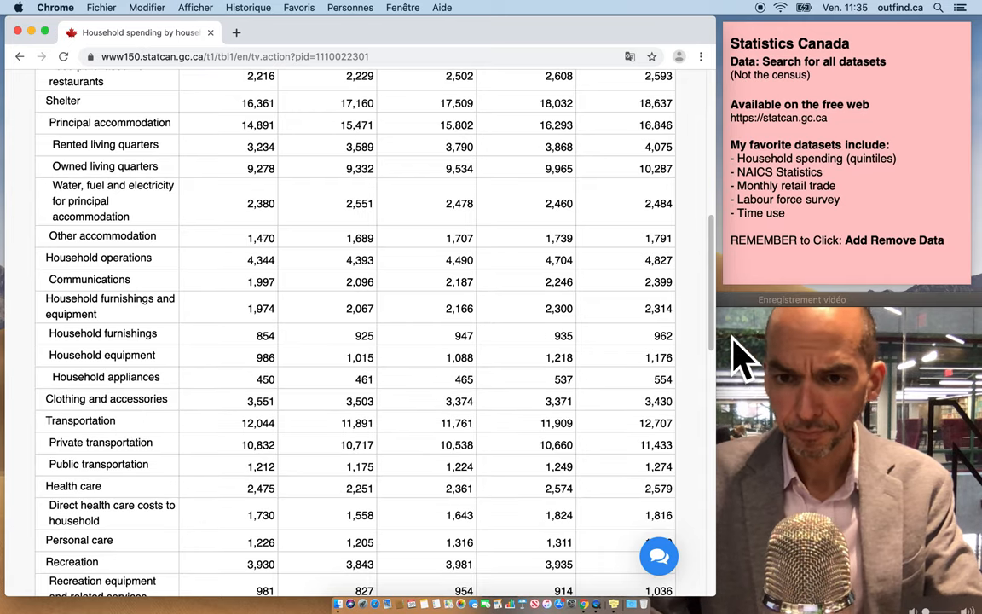
scroll("down", 3)
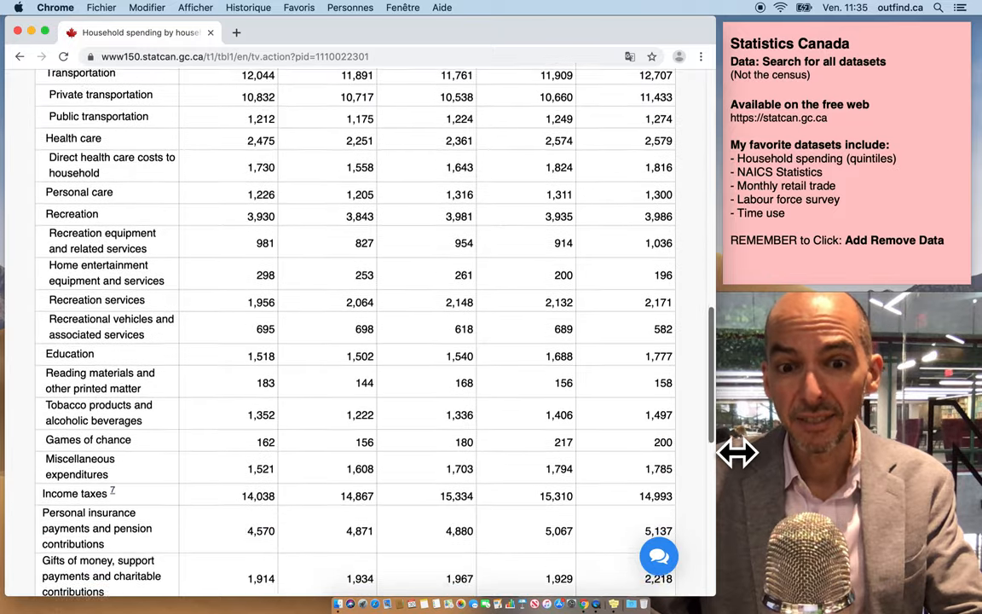
scroll("up", 3)
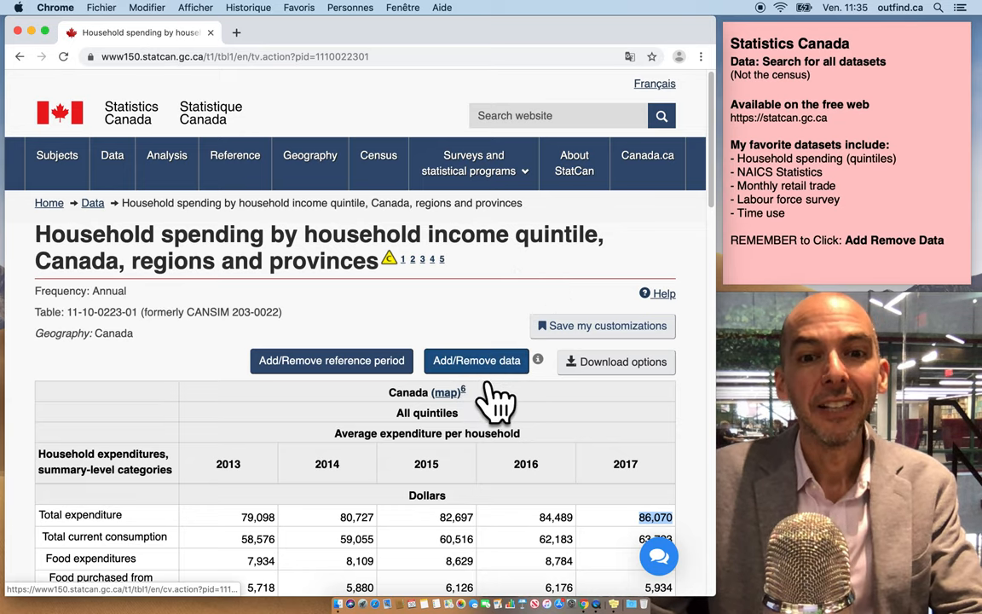
mouse_move(504, 401)
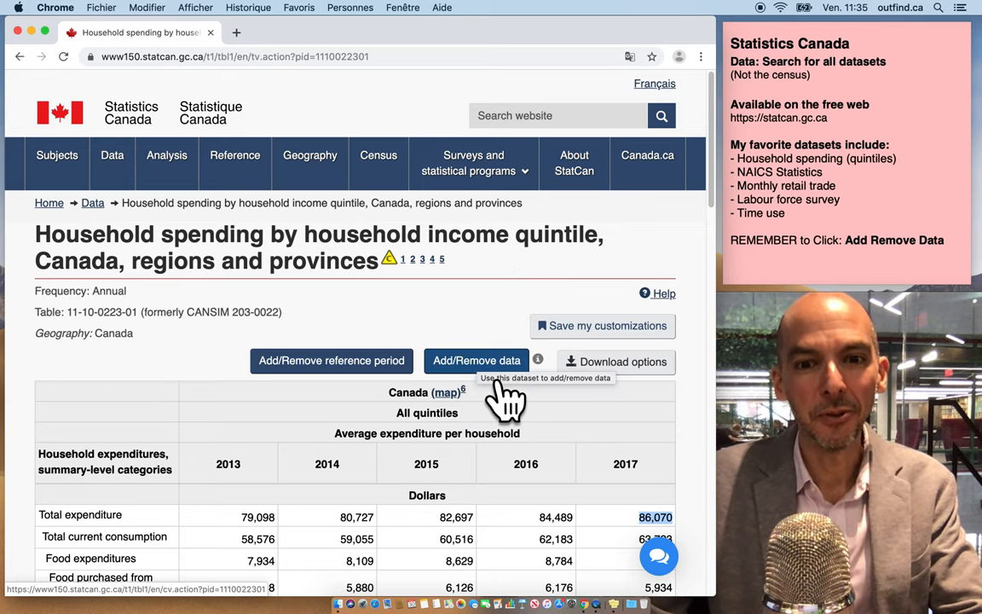
Step: In Add/Remove data, select Quebec and Ontario under Geography
left_click(476, 360)
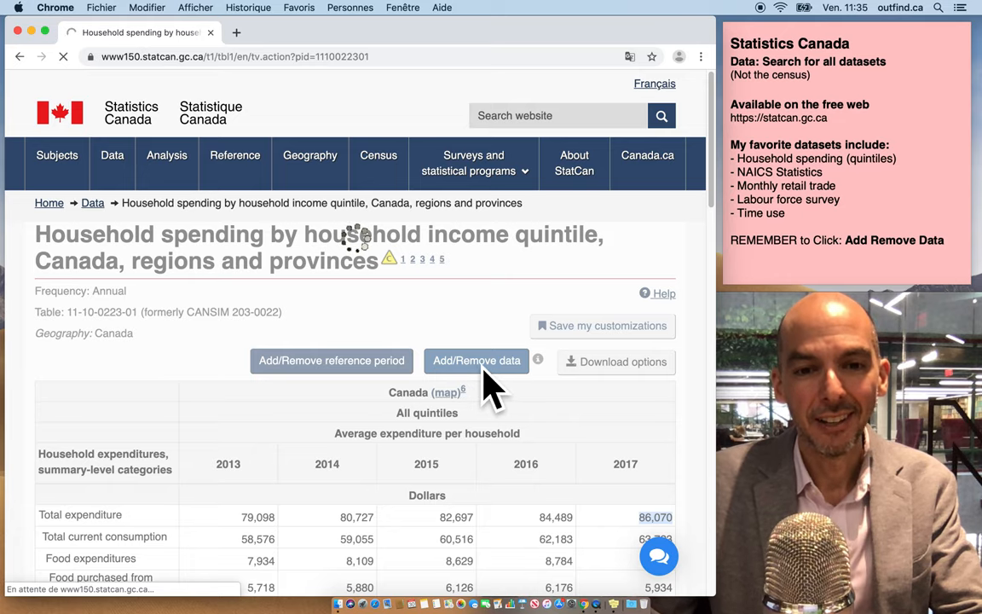
left_click(476, 361)
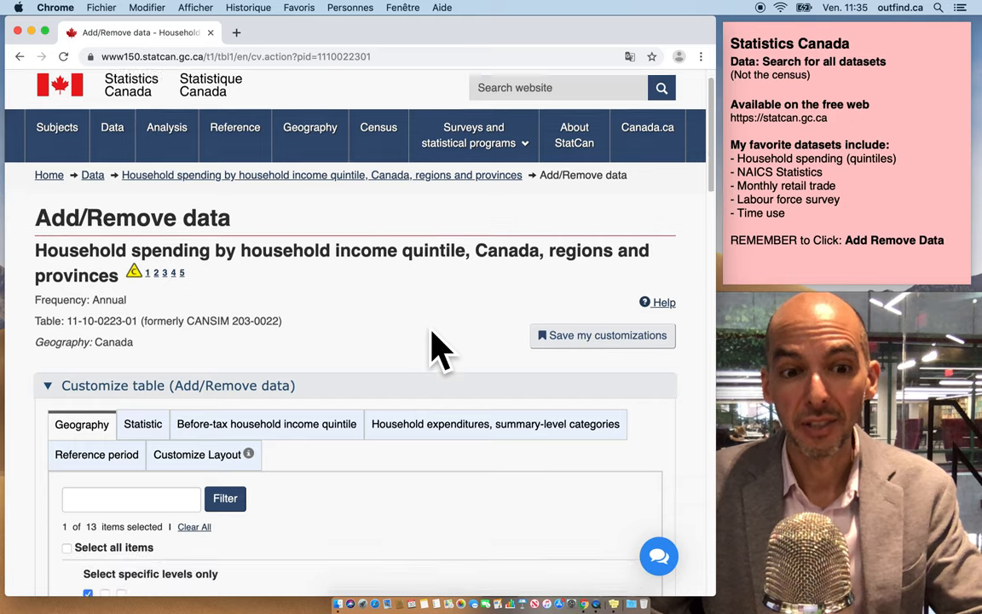
scroll("down", 3)
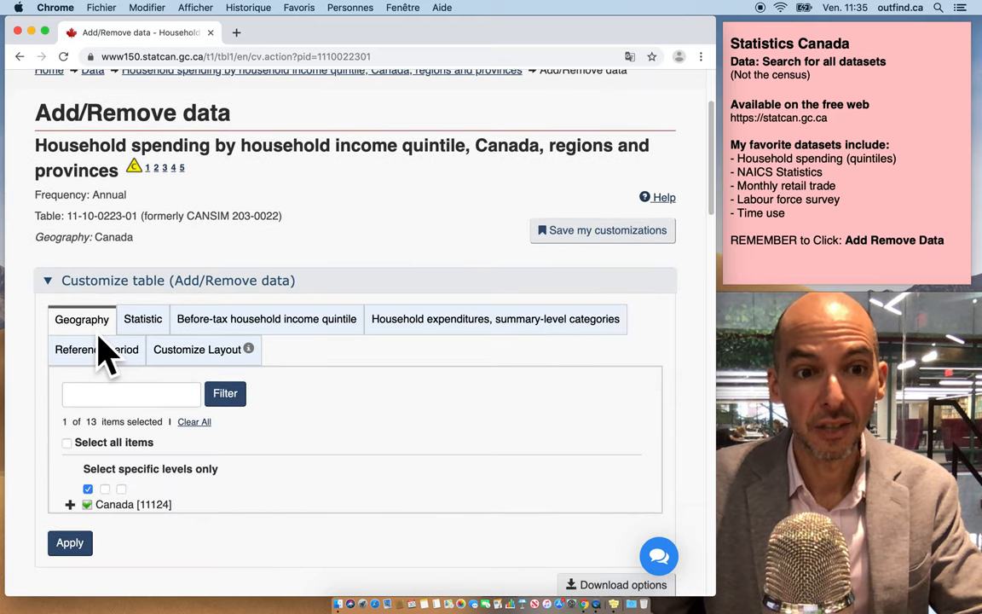
left_click(70, 504)
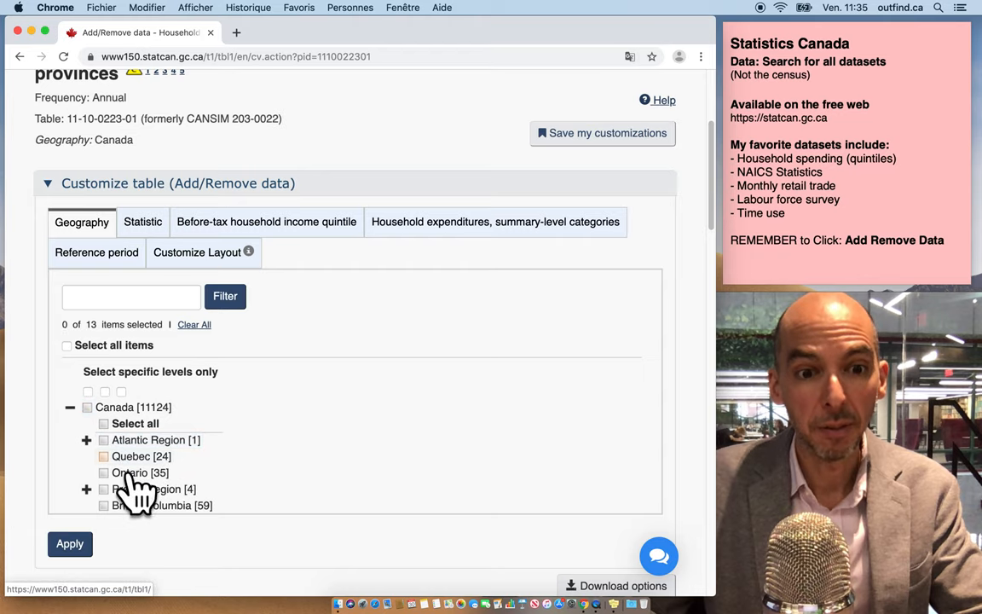
left_click(103, 472)
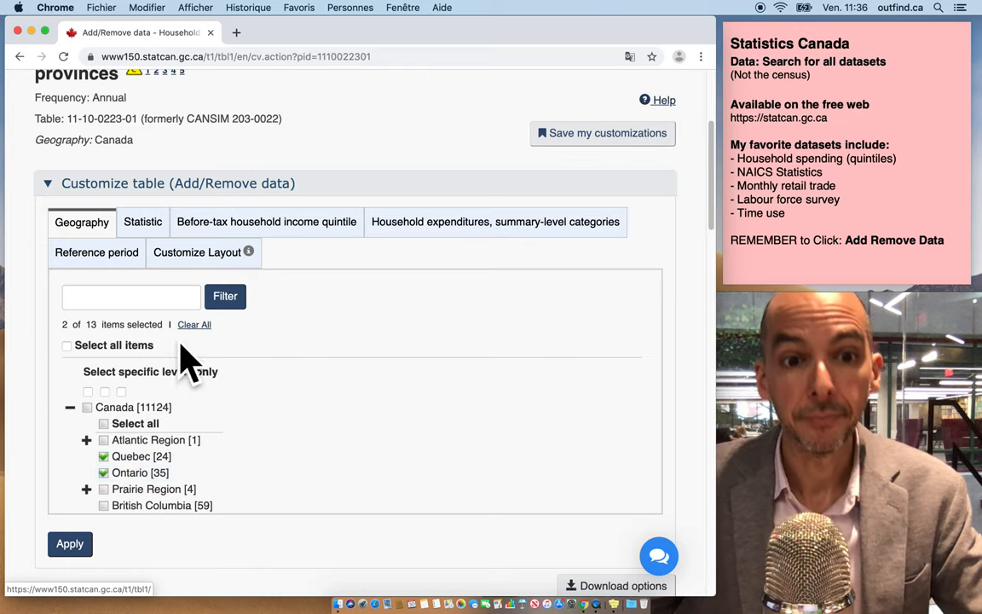
Step: Choose only the Lowest and Highest income quintiles
left_click(266, 222)
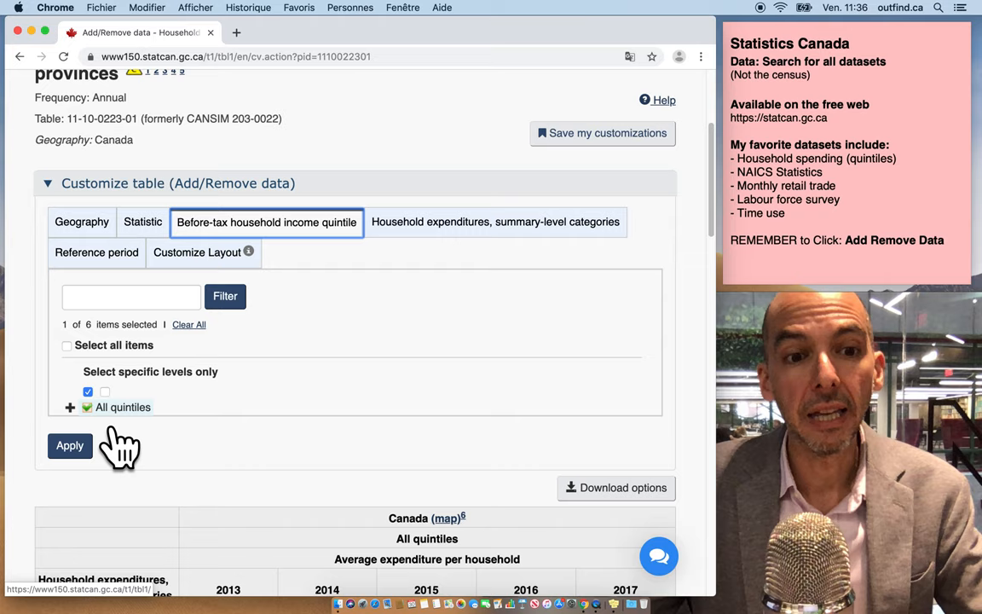
left_click(87, 391)
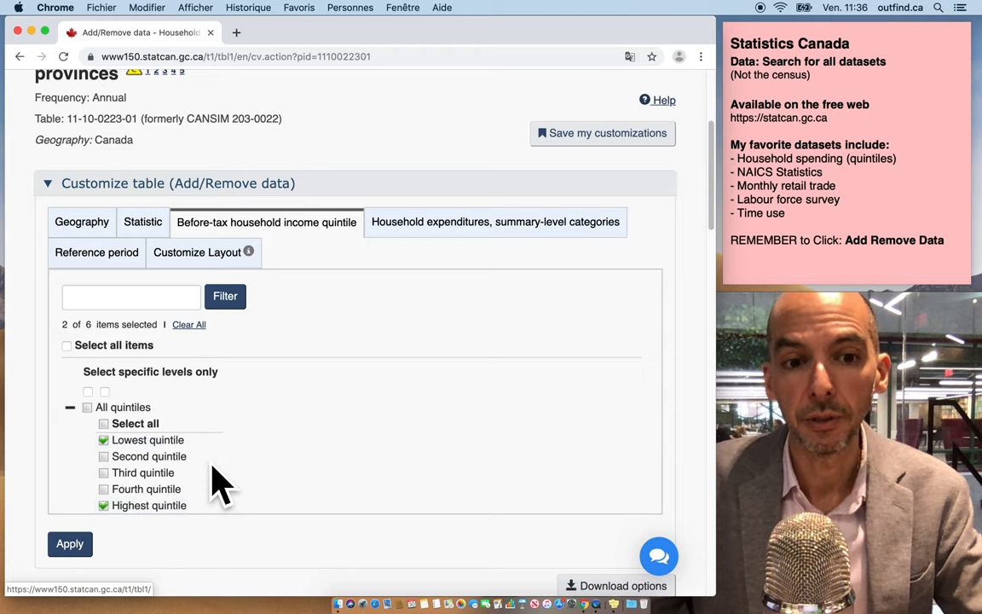
mouse_move(353, 493)
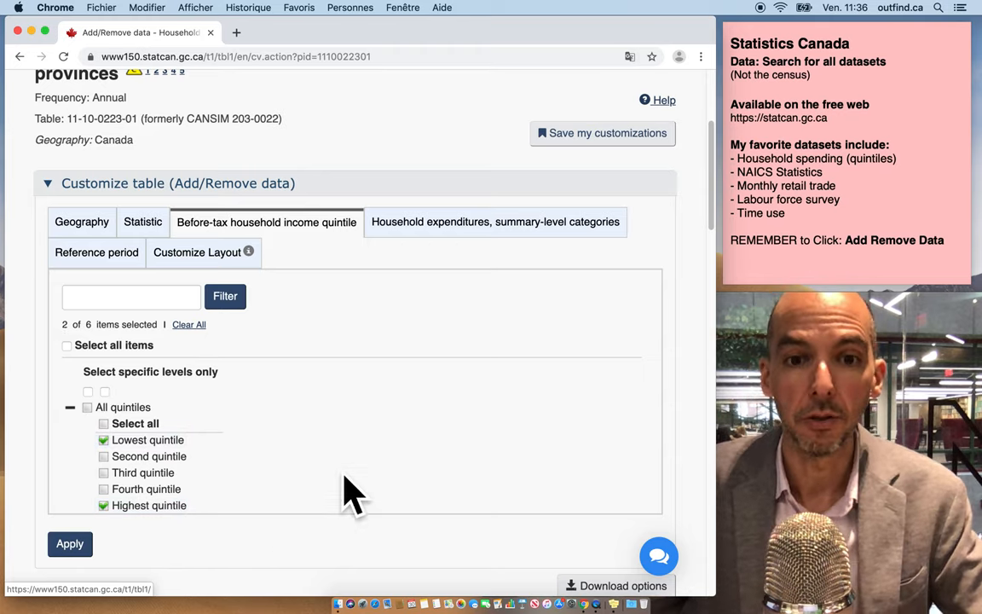
left_click(494, 222)
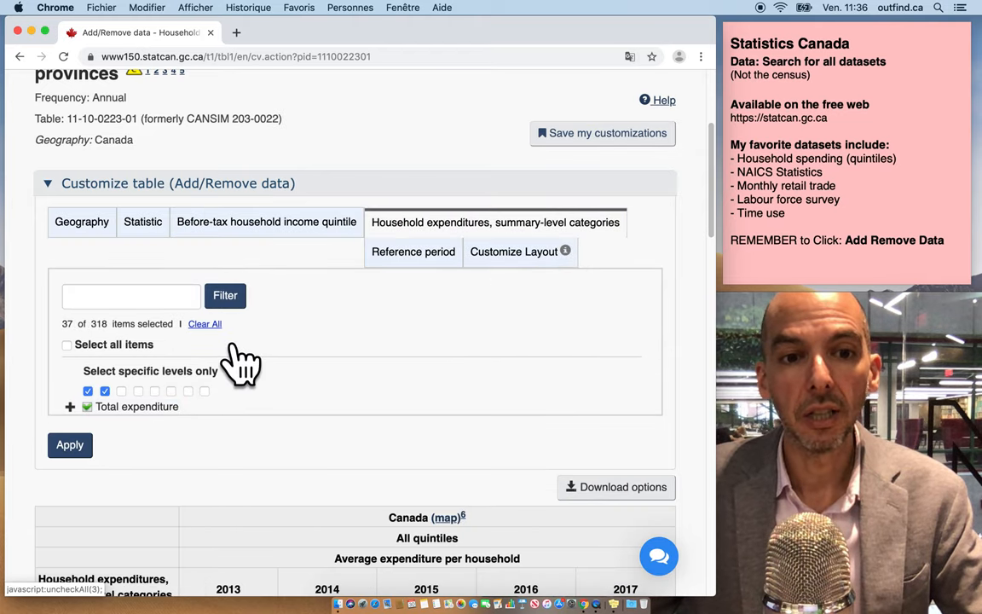
Step: Clear preselected expenditures and select all Food purchased from restaurants items
left_click(204, 323)
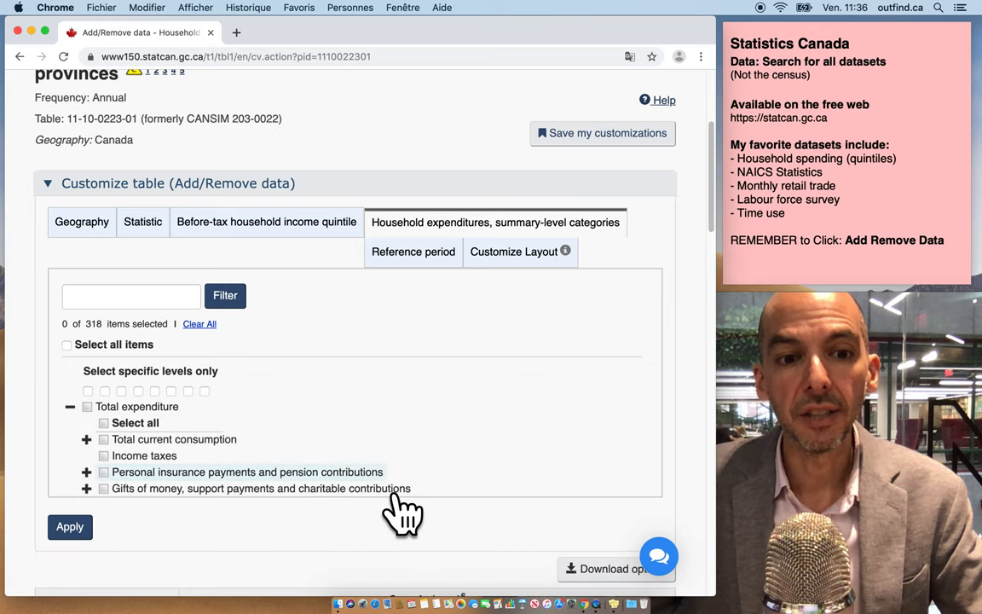
left_click(69, 526)
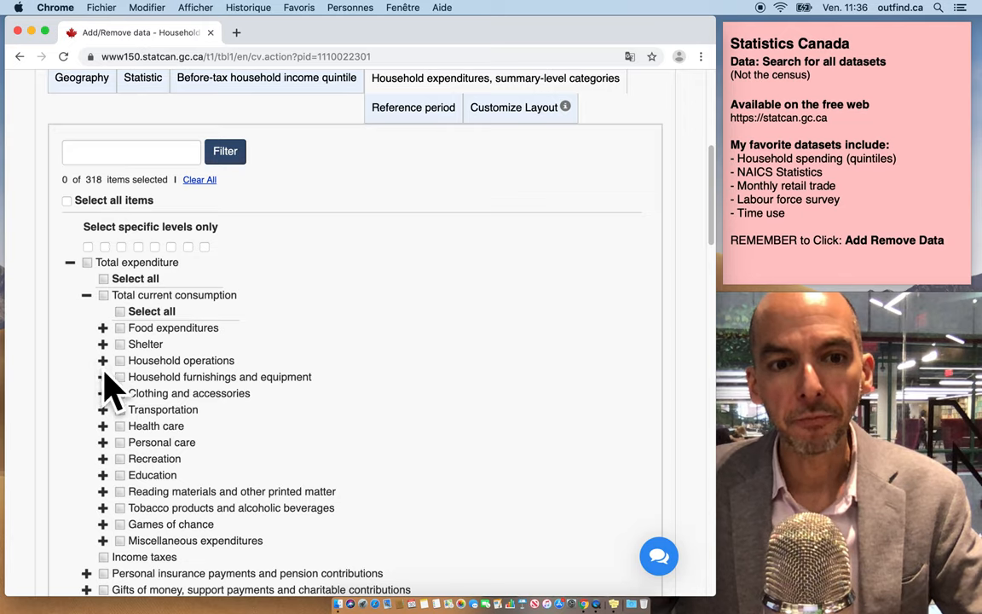
left_click(102, 328)
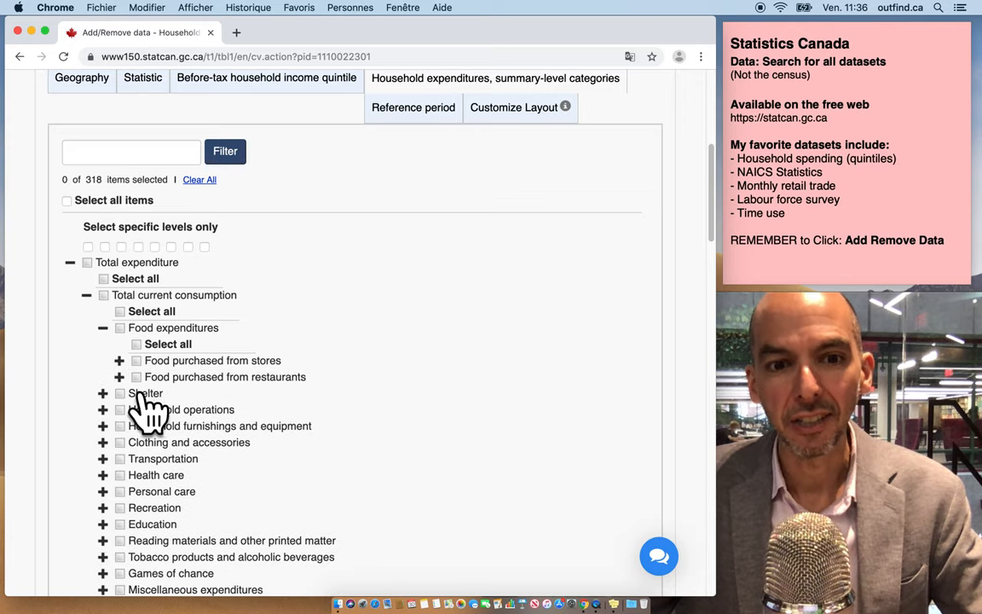
left_click(119, 376)
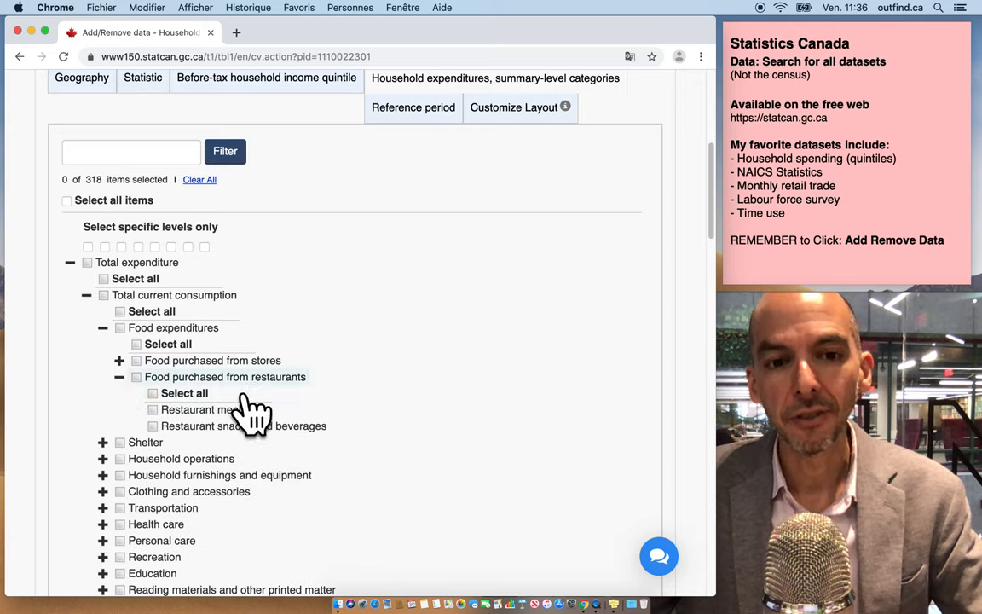
mouse_move(315, 491)
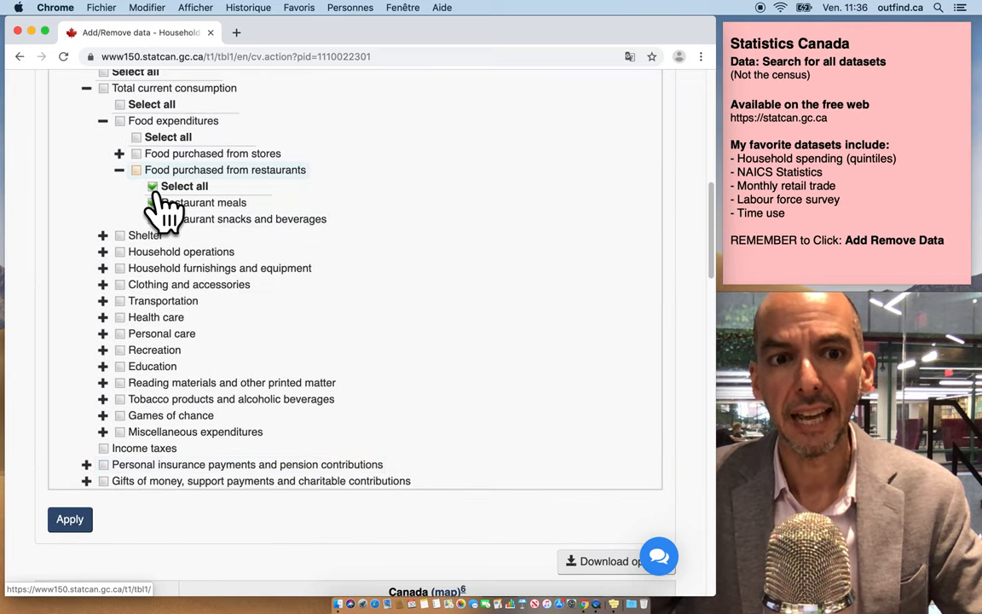
left_click(152, 186)
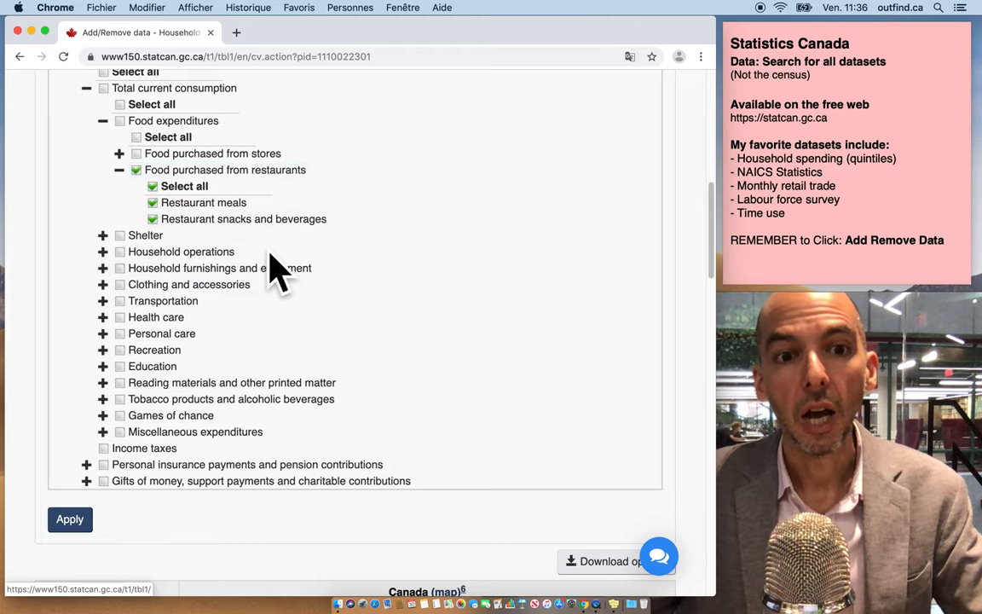
mouse_move(201, 277)
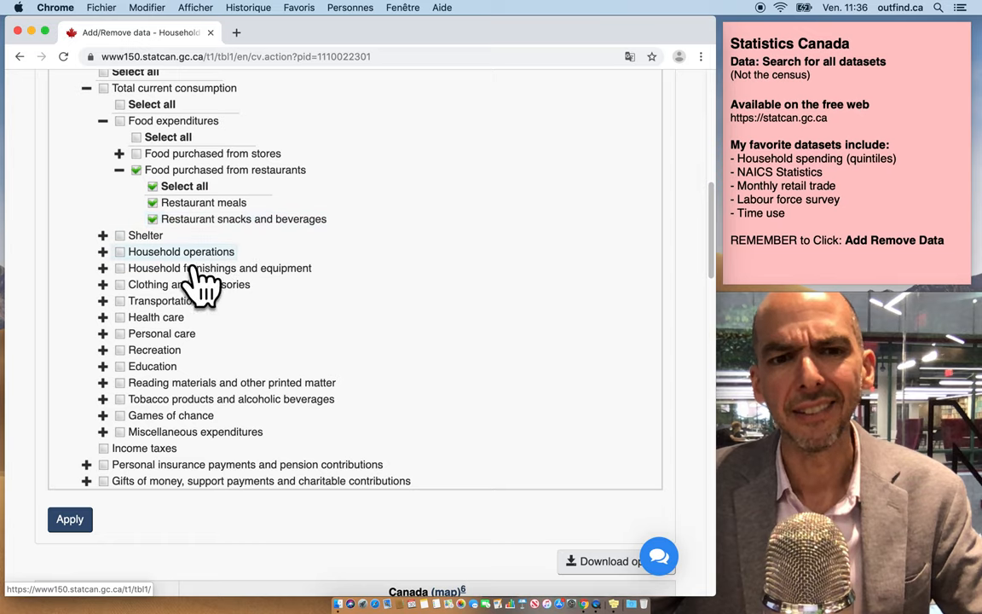
Step: Select all Pet expenses subcategories under Household operations
left_click(102, 252)
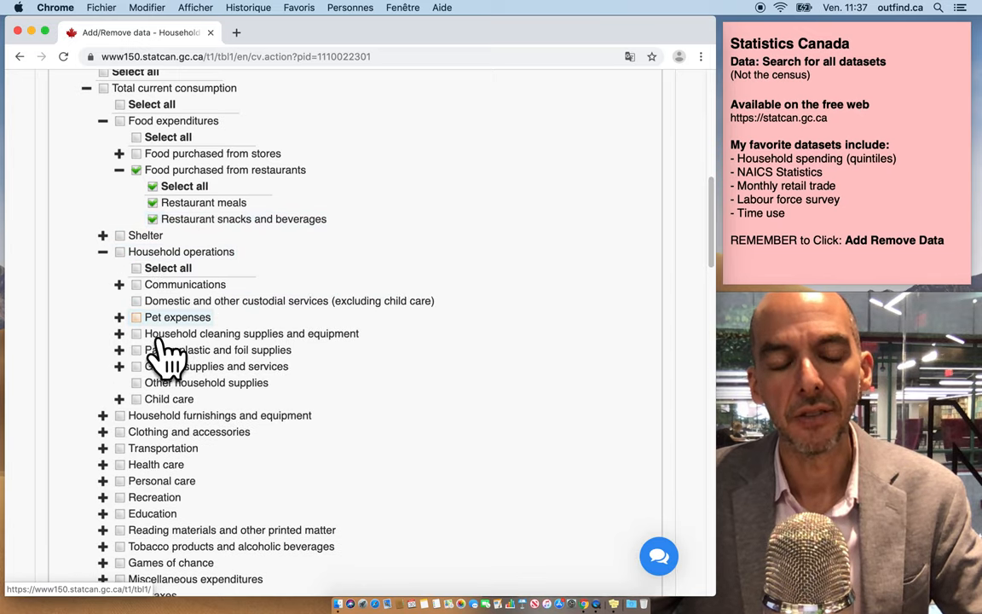
left_click(119, 317)
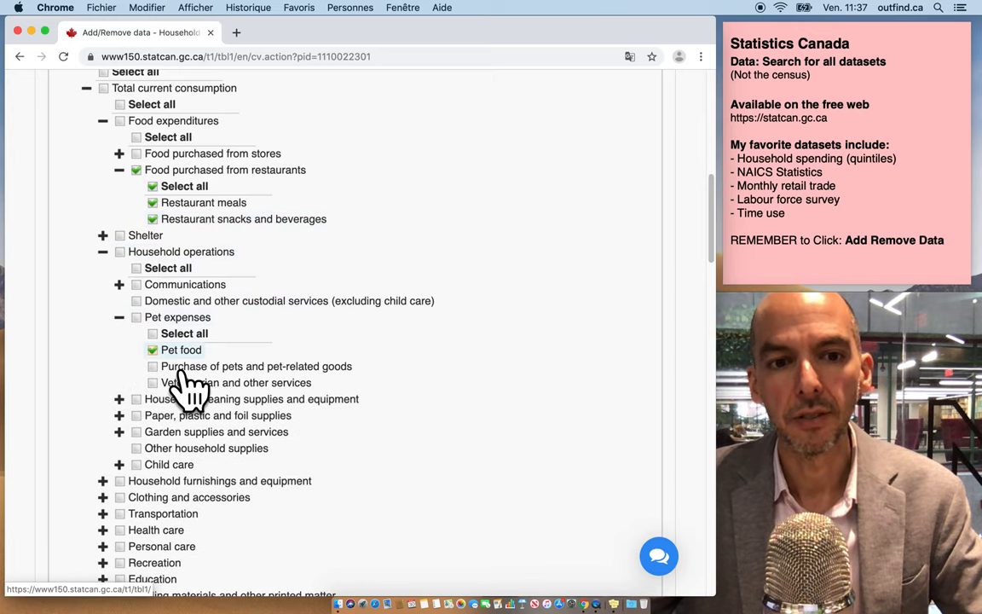
left_click(136, 317)
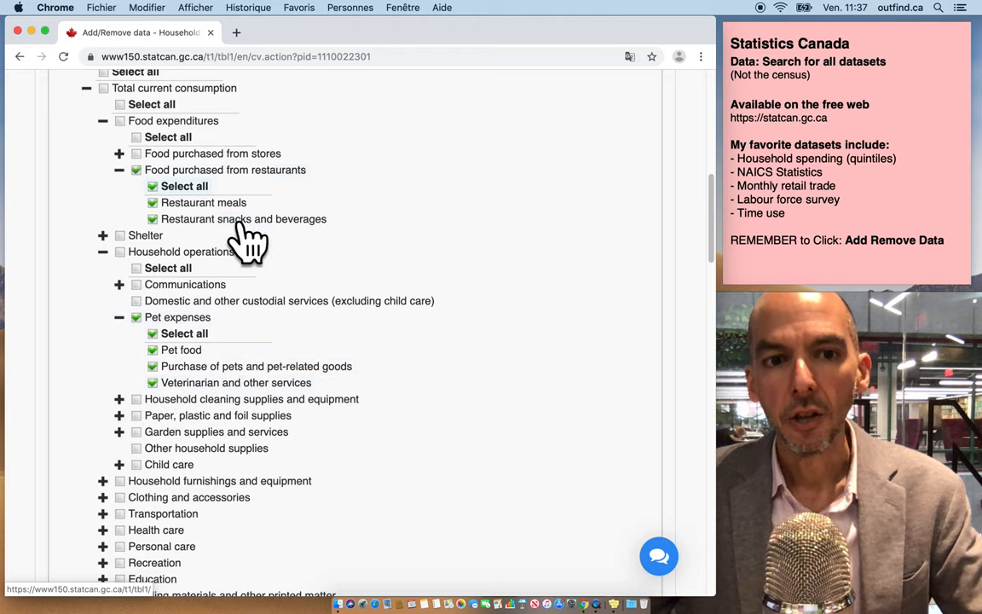
mouse_move(435, 397)
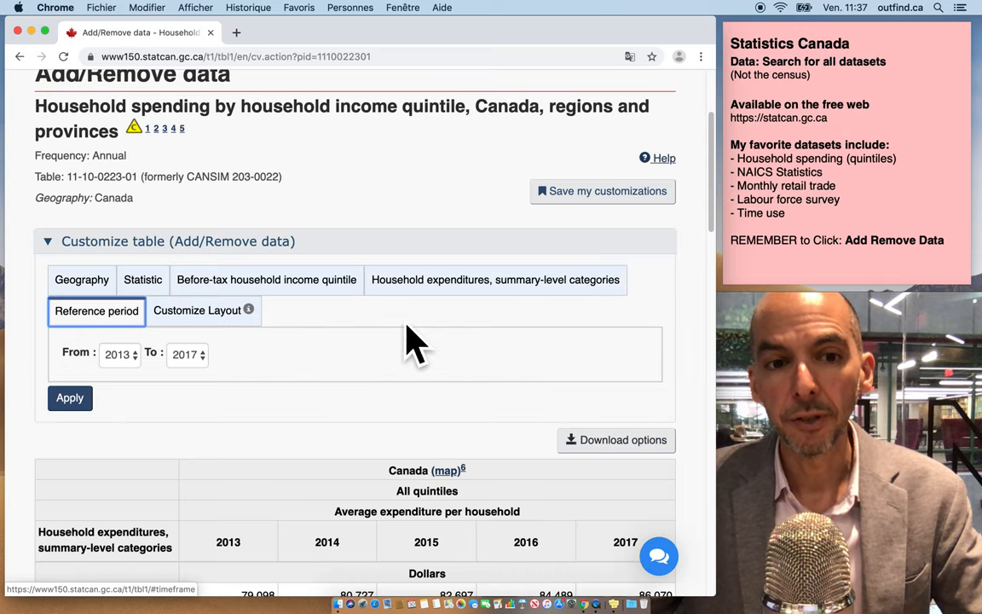
Step: Set the reference period From year to 2017, matching To 2017
left_click(117, 355)
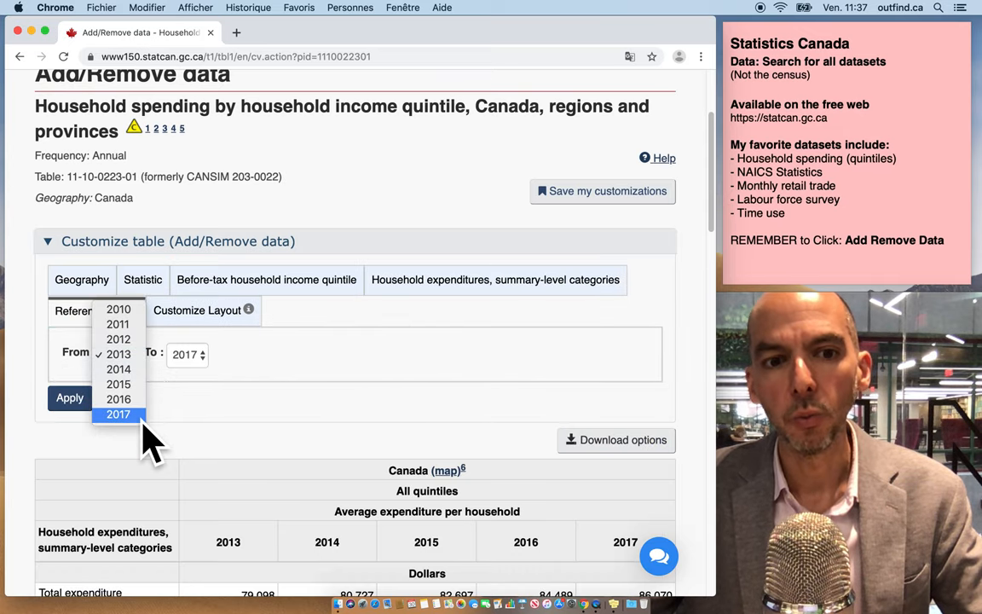
left_click(118, 414)
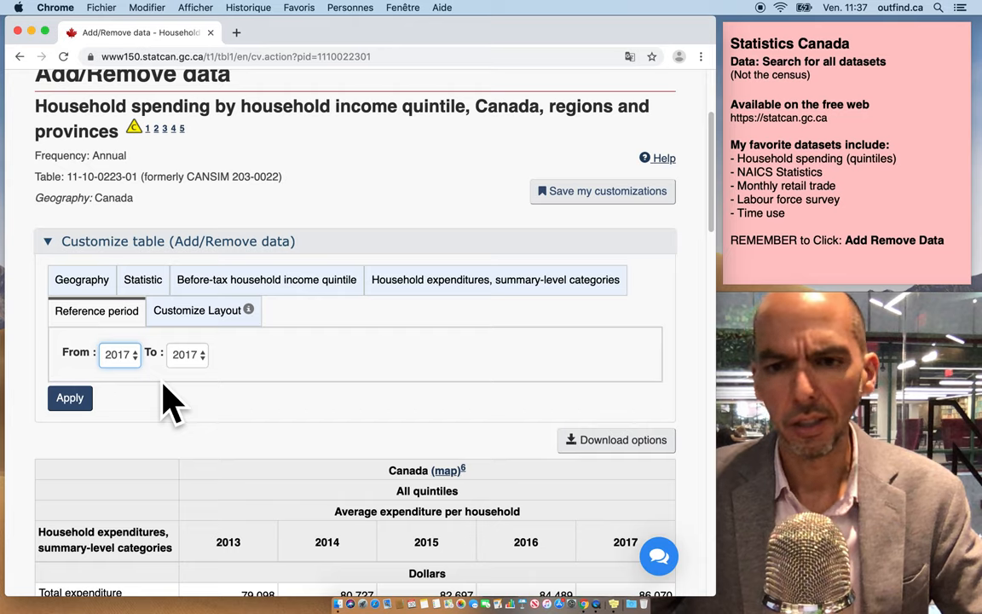
mouse_move(239, 350)
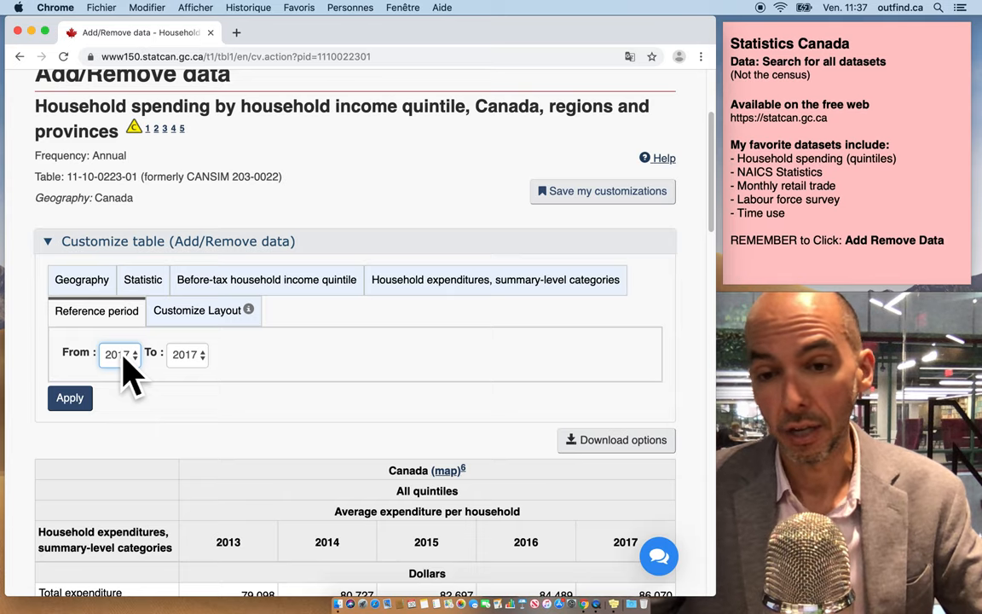
mouse_move(167, 371)
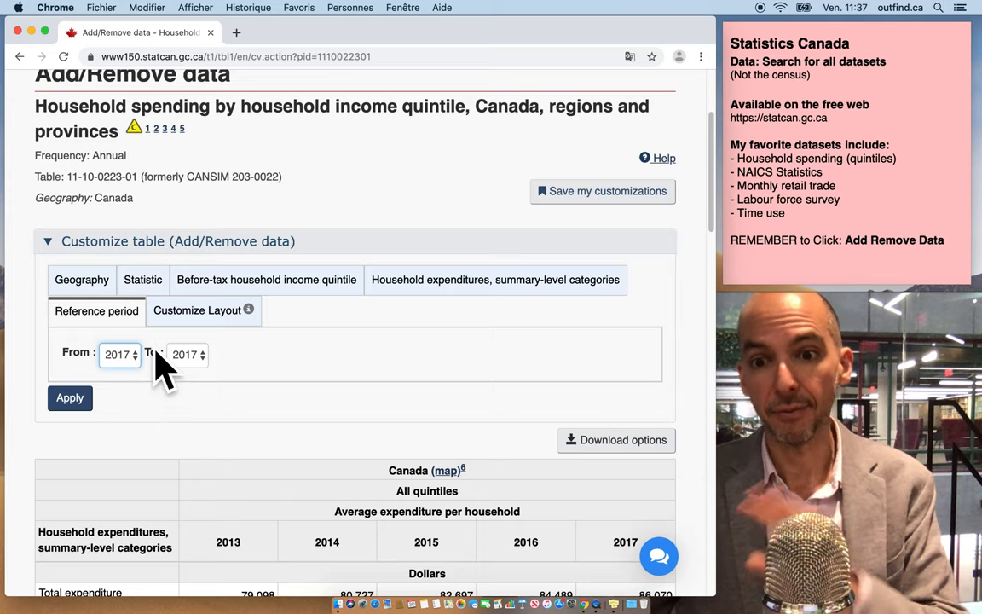
Step: In Customize Layout, display Geography as rows
left_click(197, 310)
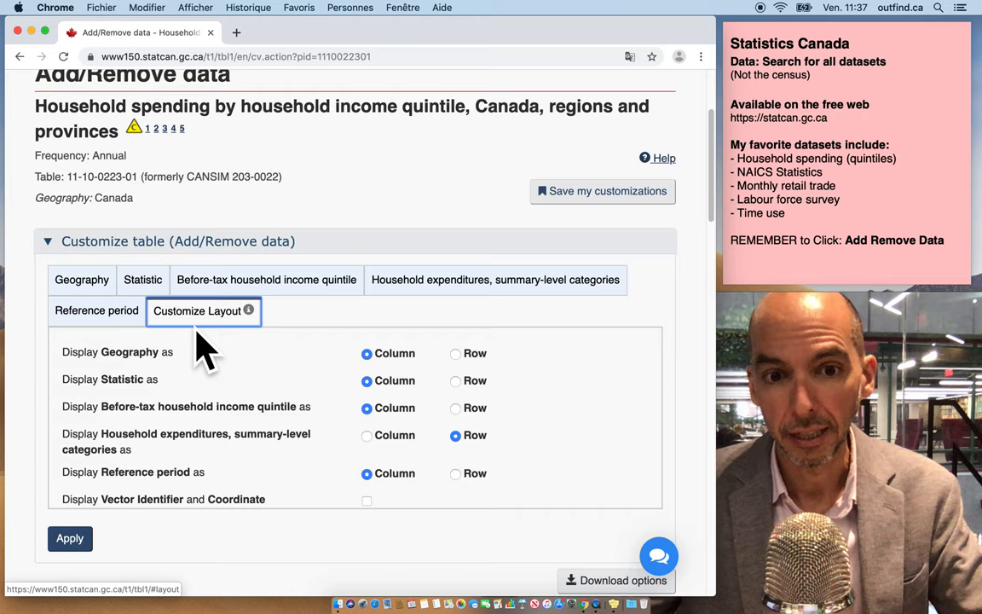
mouse_move(210, 341)
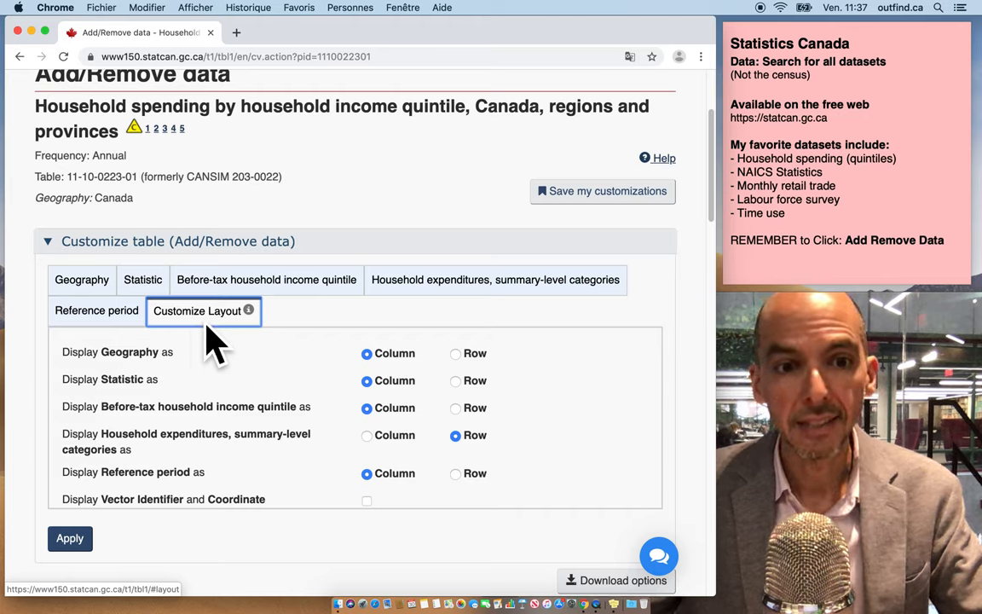
left_click(455, 353)
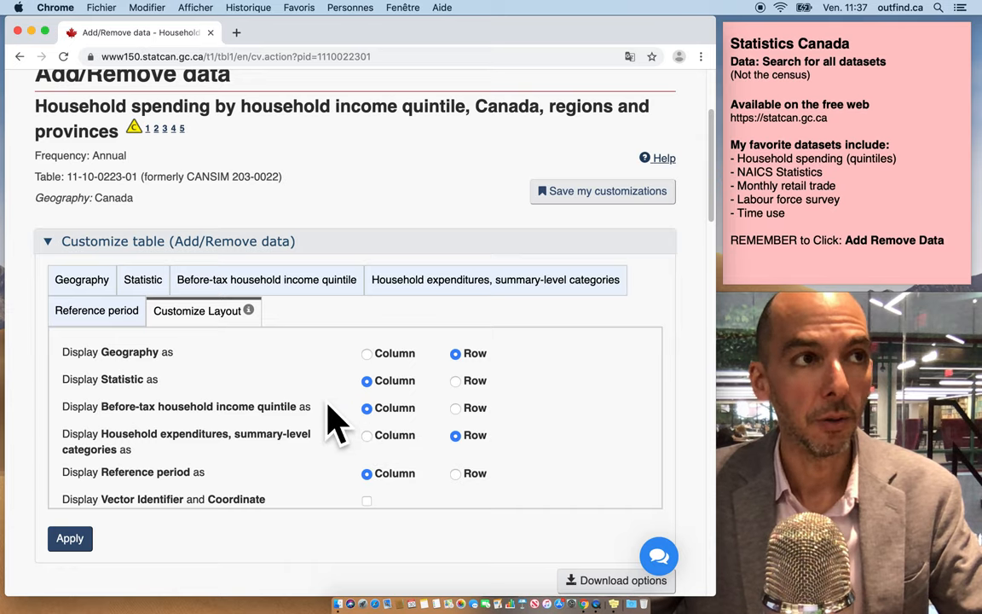
scroll("down", 3)
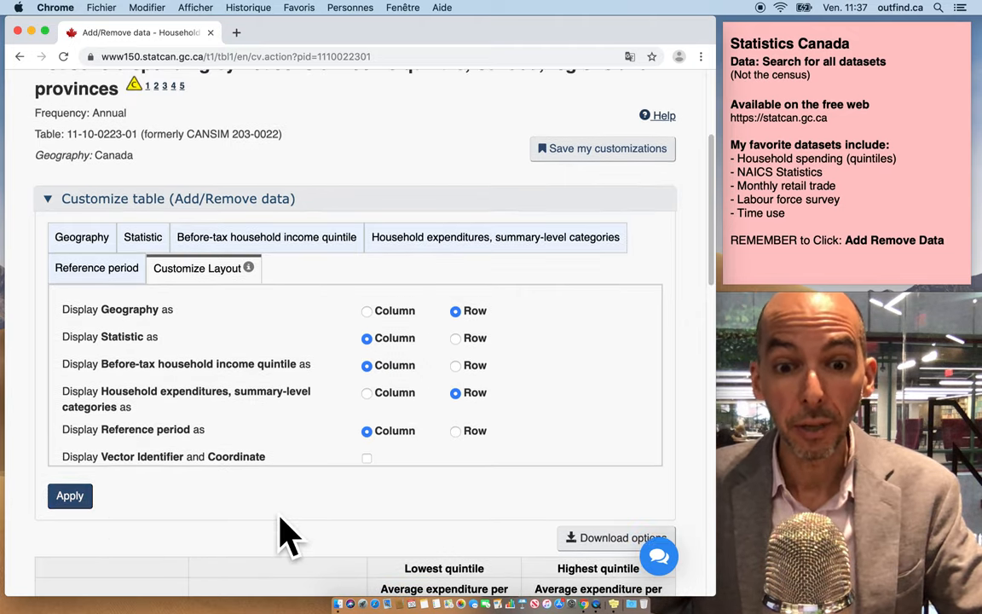
Step: Apply the customizations and review the Quebec–Ontario 2017 quintile table and its symbol legend
left_click(69, 495)
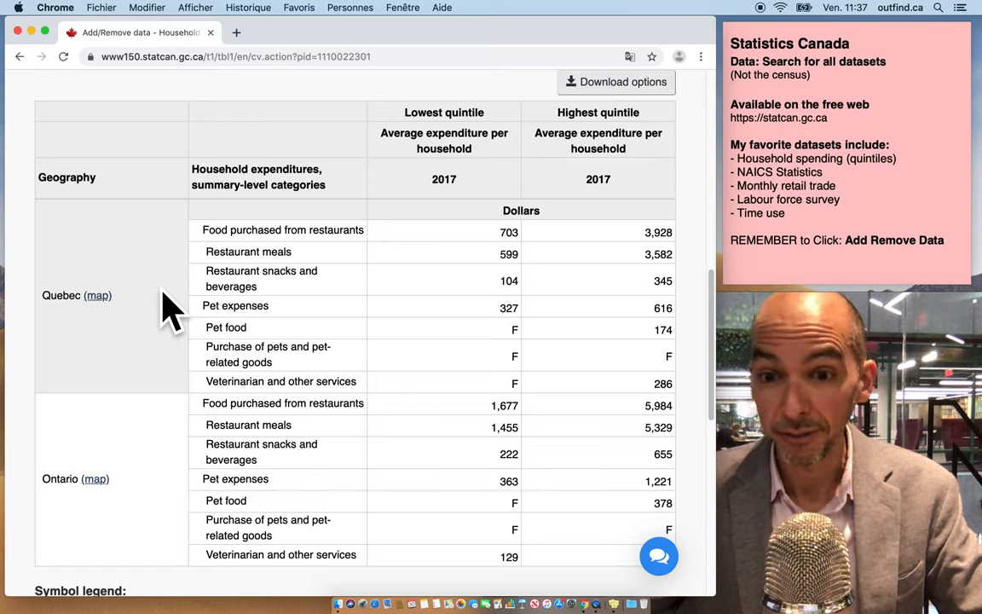
mouse_move(88, 307)
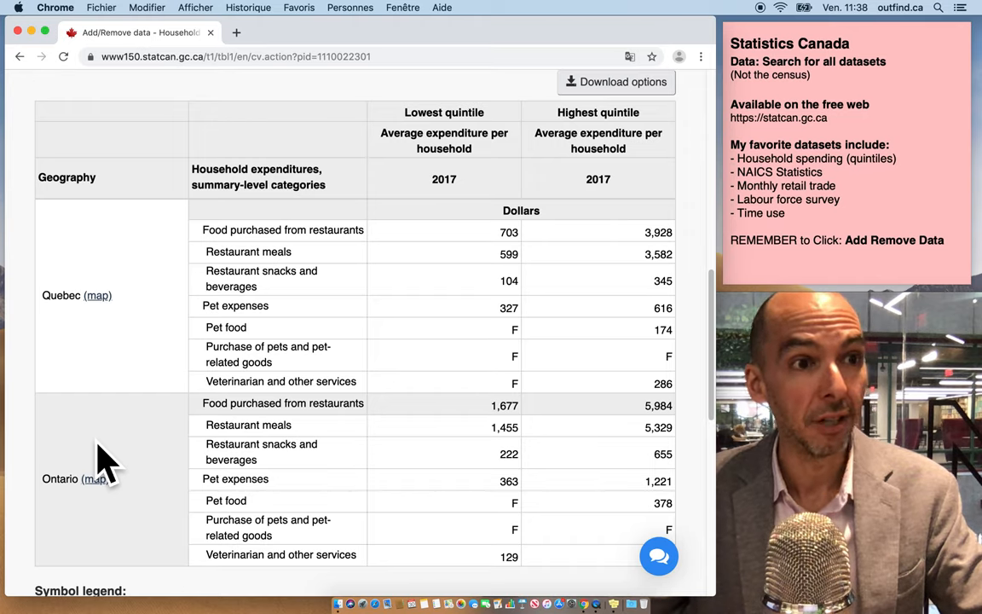
mouse_move(132, 456)
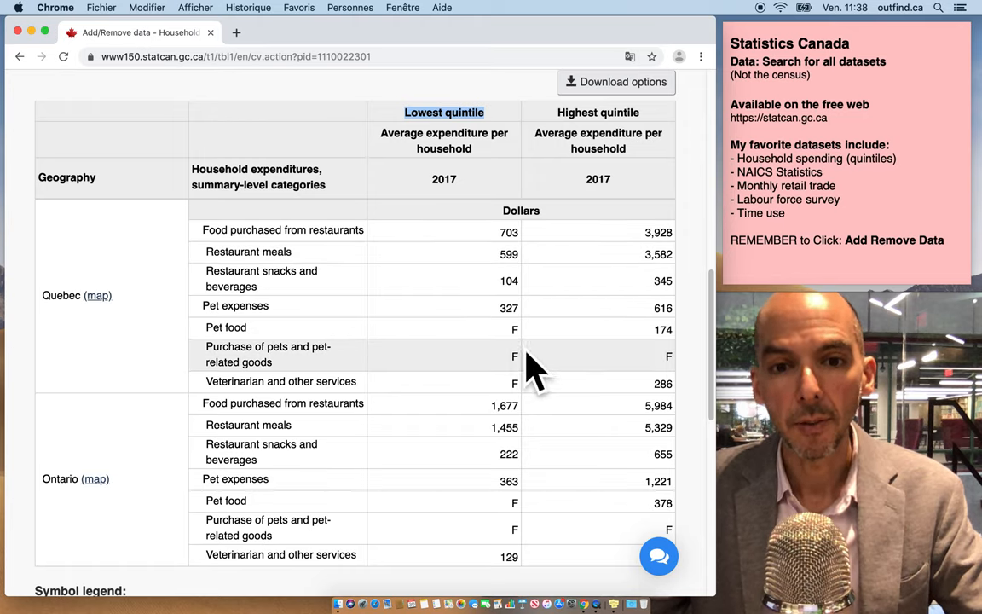
scroll("down", 3)
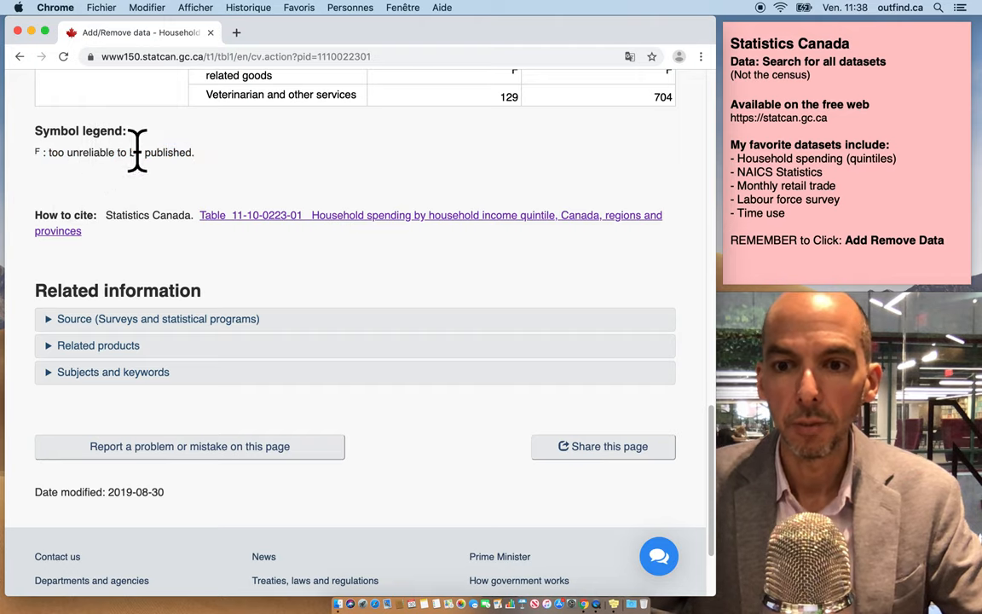
scroll("down", 3)
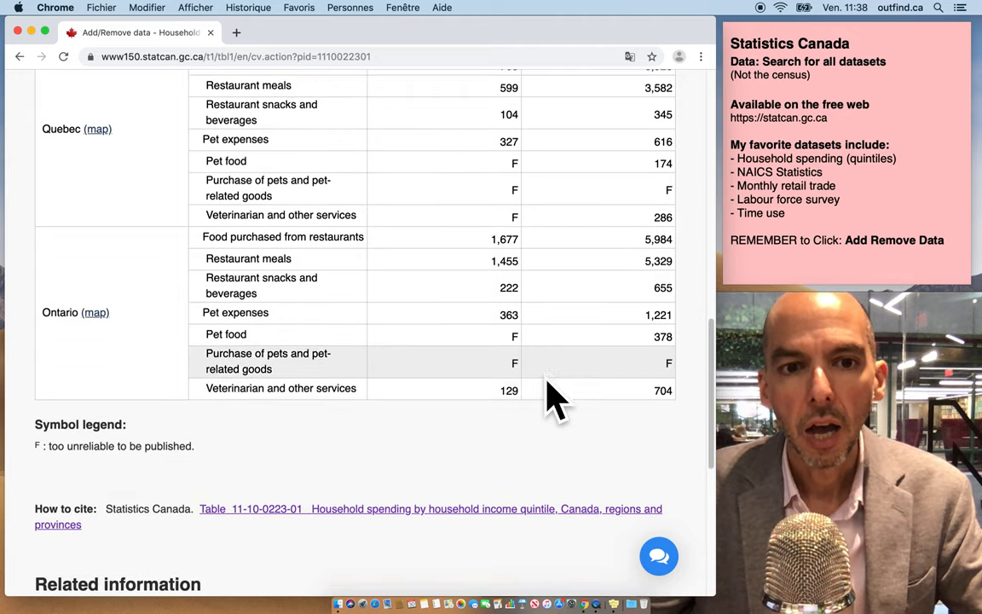
scroll("up", 3)
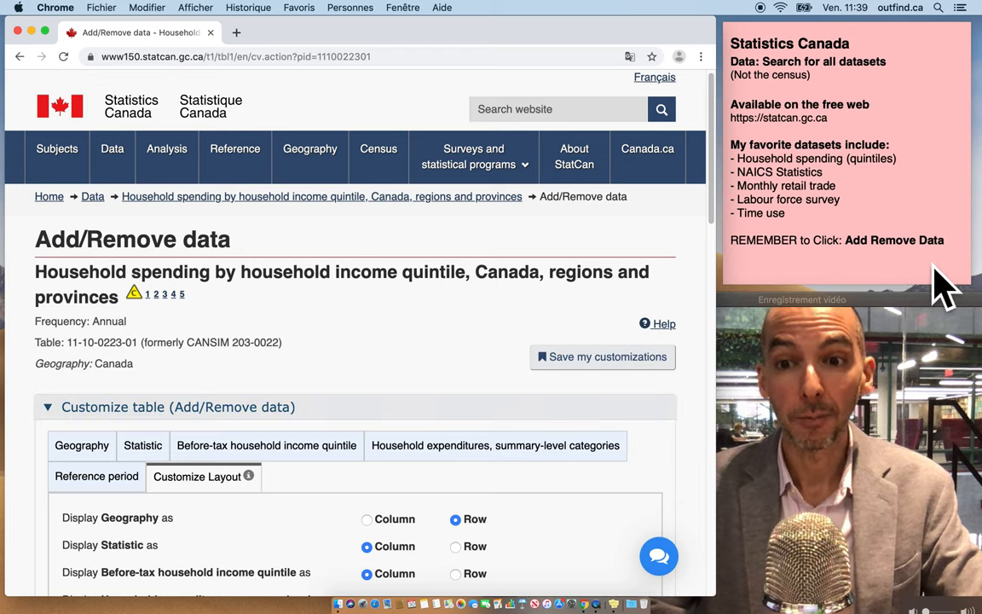
mouse_move(912, 277)
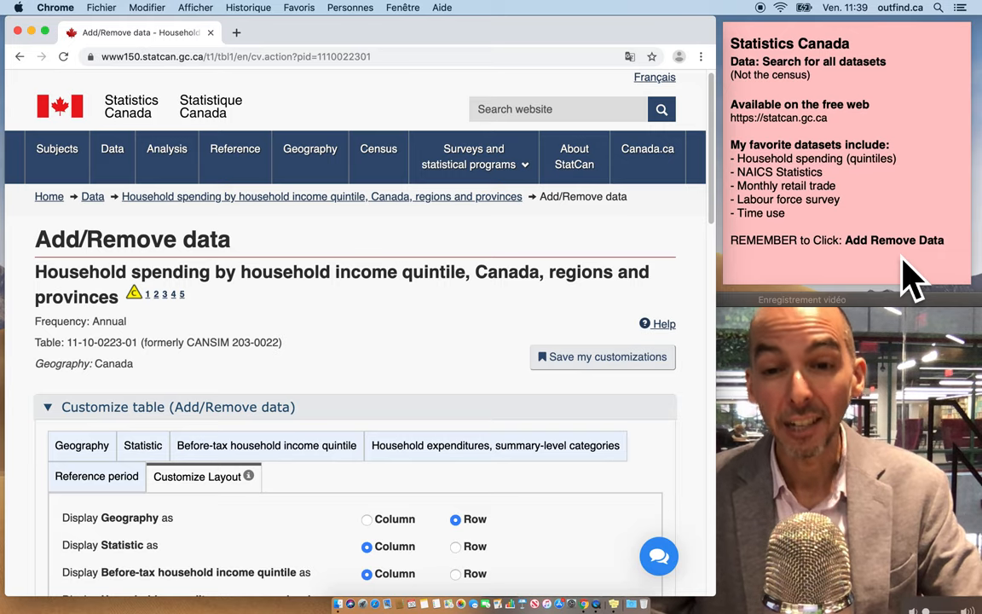
scroll("down", 3)
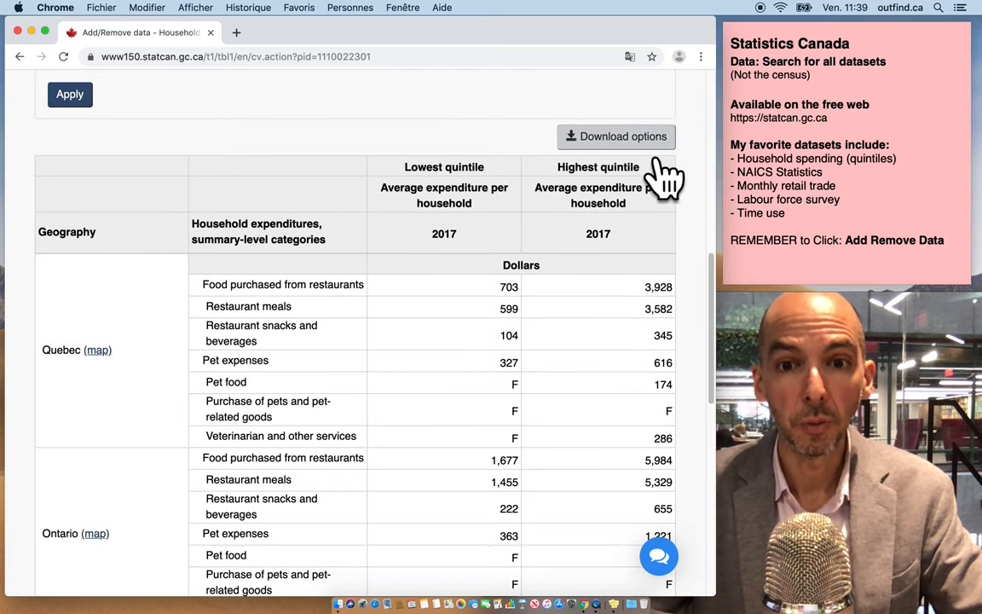
Step: Choose 'CSV – Download as displayed' from the table's Download options
left_click(616, 136)
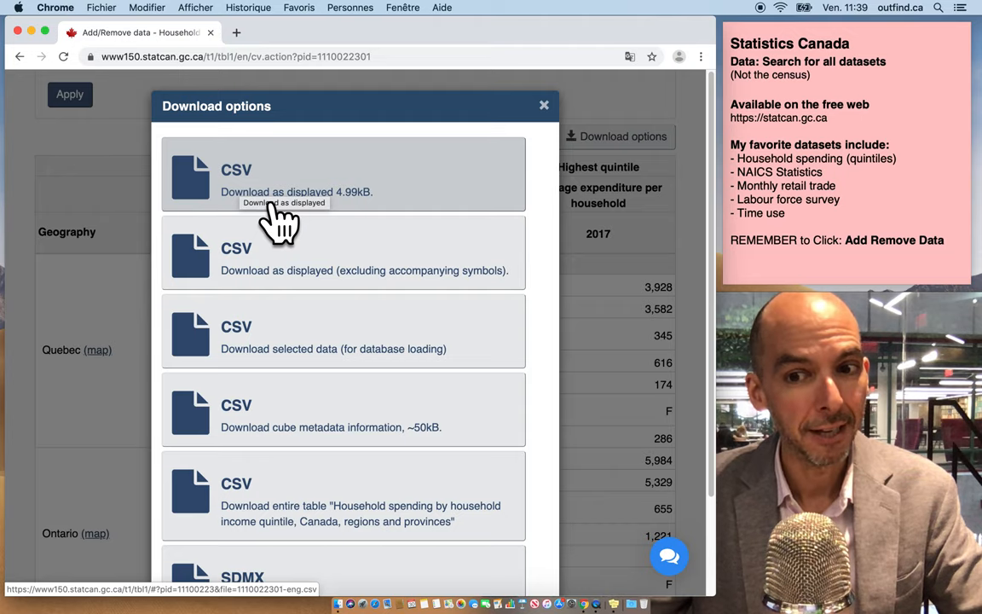
left_click(544, 105)
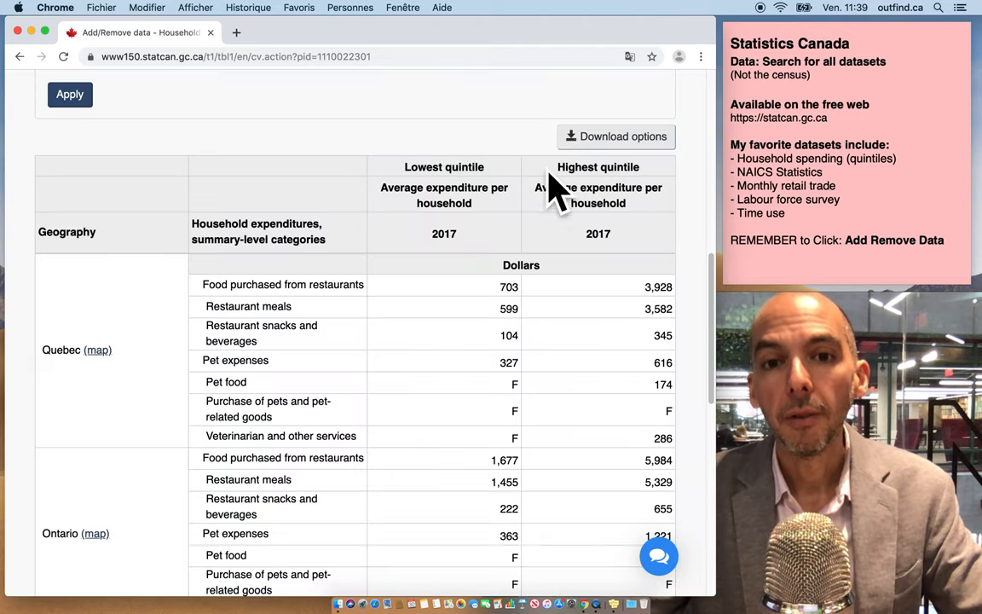